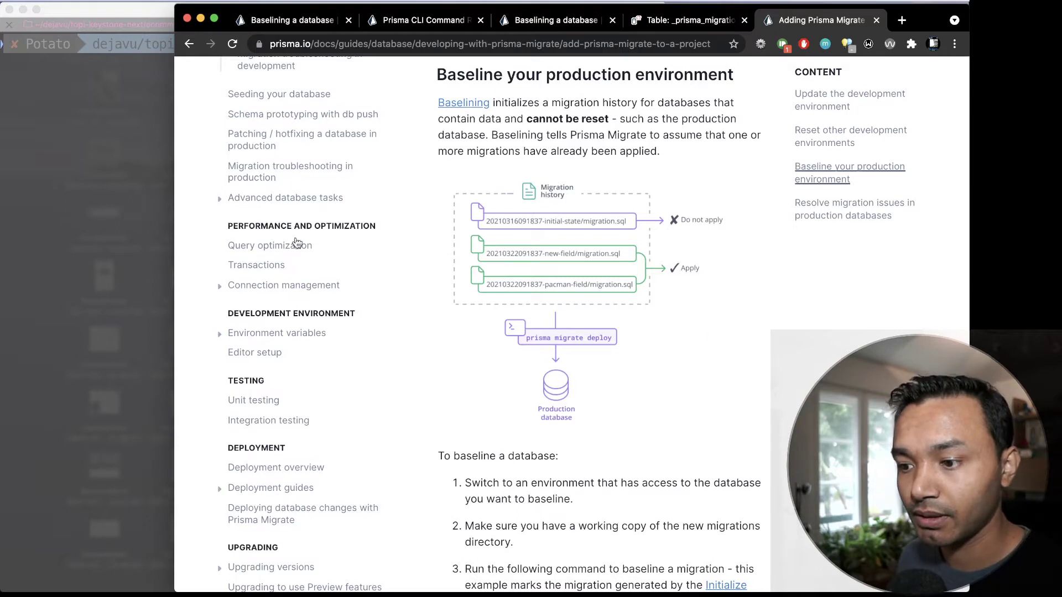
{"action": "mouse_move", "coordinate": [474, 222]}
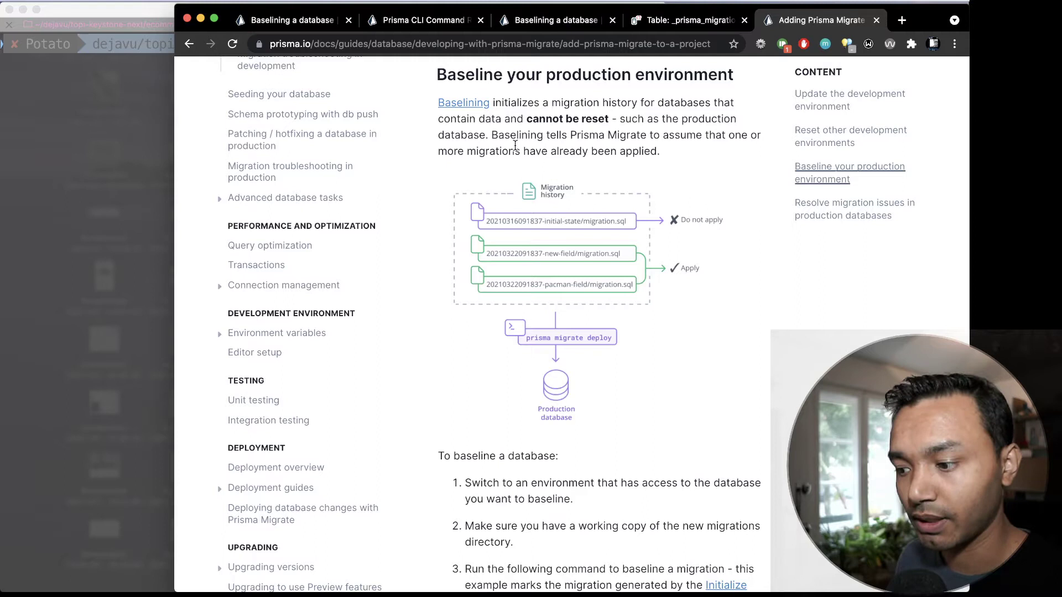
{"action": "mouse_move", "coordinate": [606, 237]}
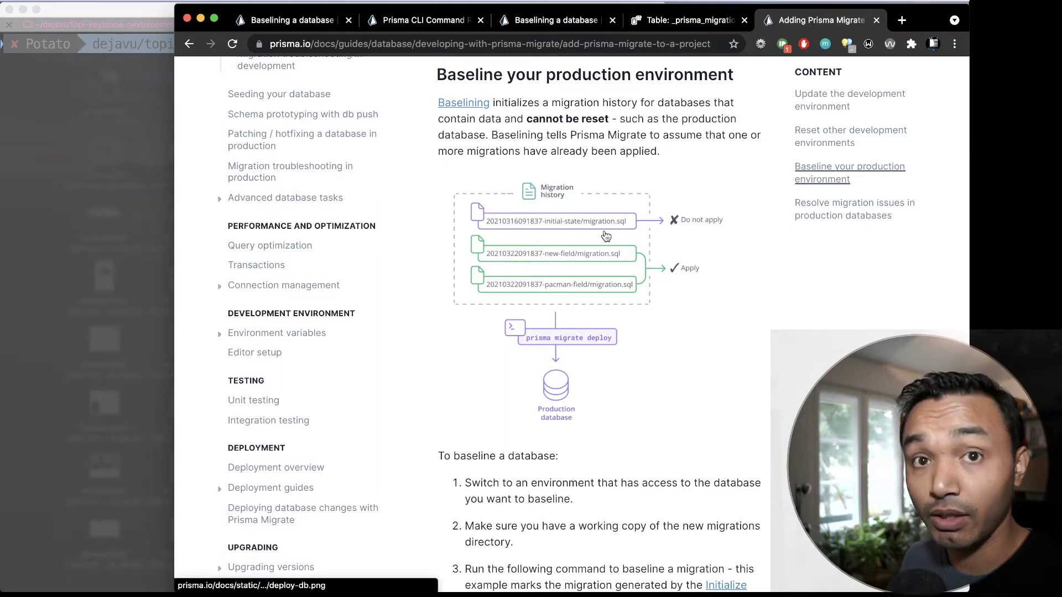
{"action": "mouse_move", "coordinate": [731, 277]}
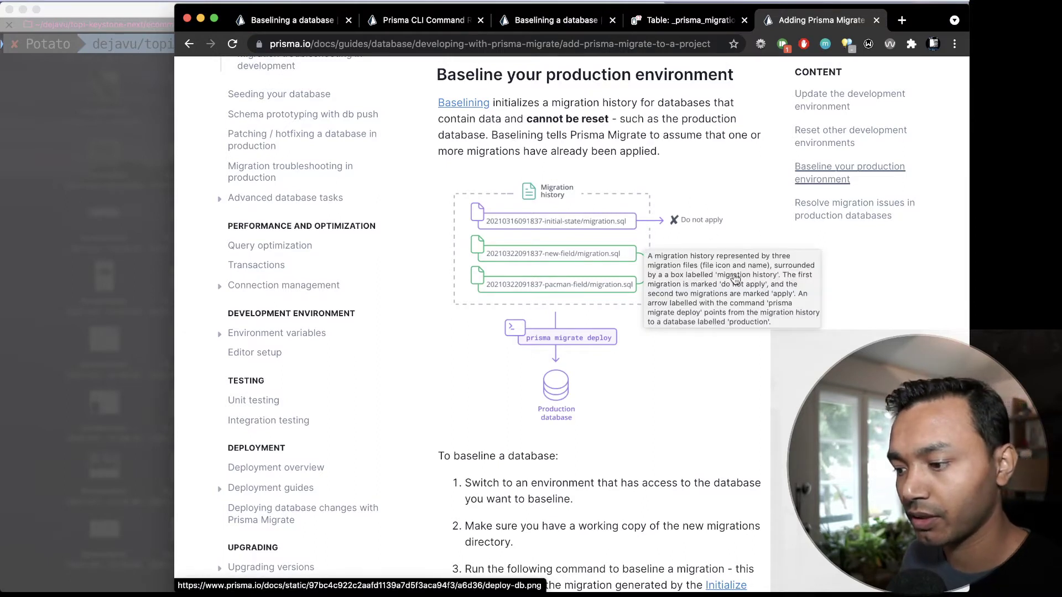
{"action": "mouse_move", "coordinate": [690, 207]}
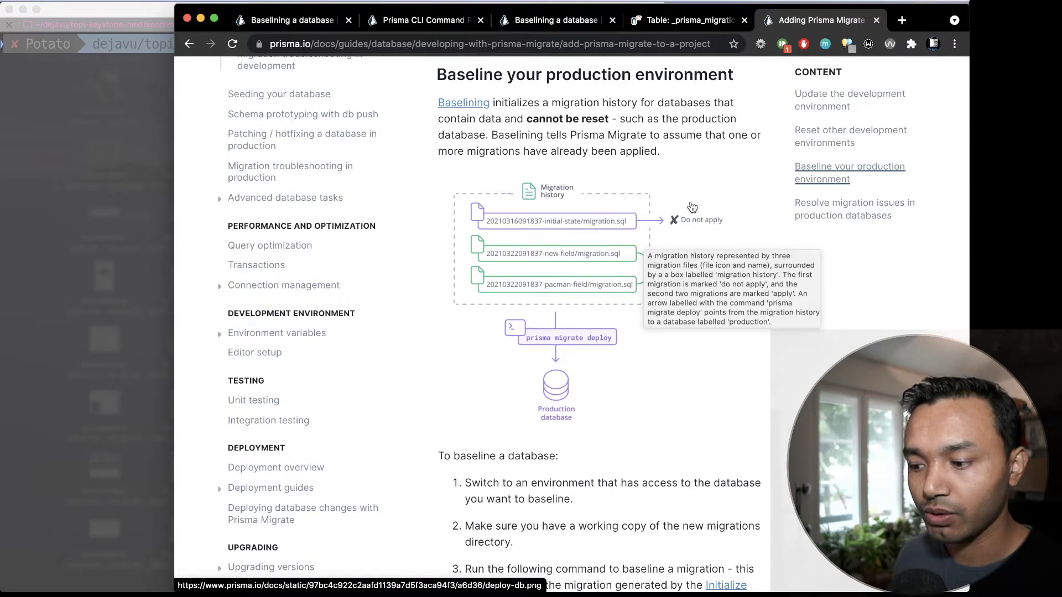
{"action": "mouse_move", "coordinate": [511, 171]}
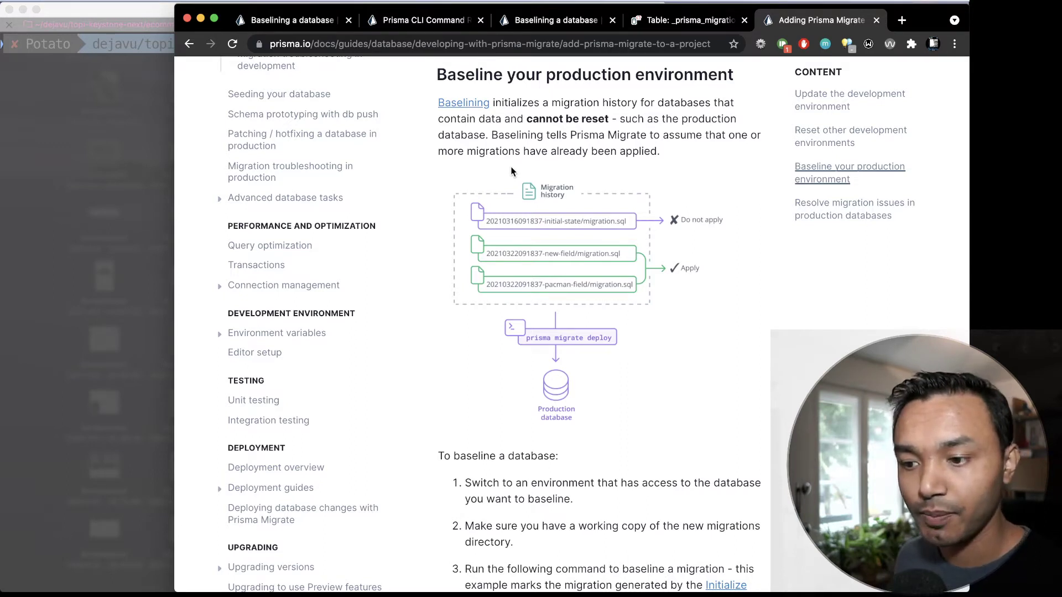
{"action": "mouse_move", "coordinate": [124, 138]}
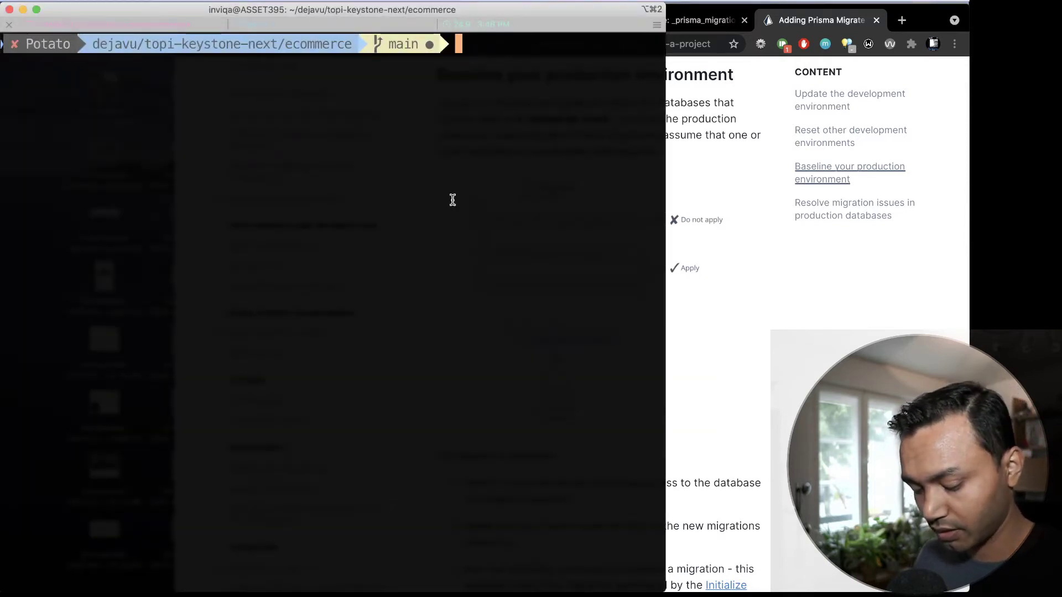
Delete the local migrations folder with rm -rf migrations
{"action": "type", "text": "rm -rf migrations"}
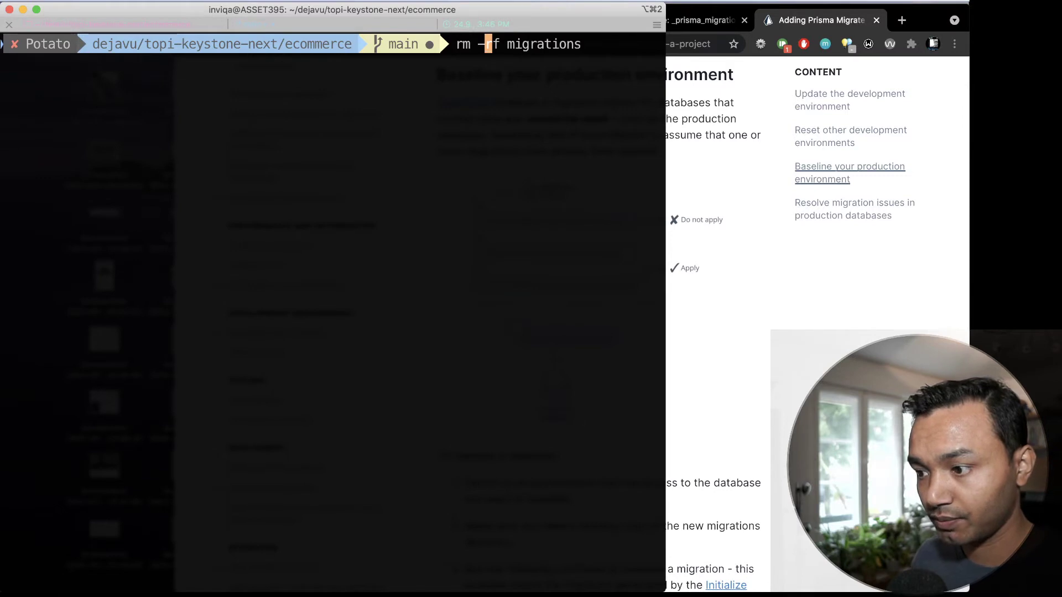
{"action": "key", "text": "Return"}
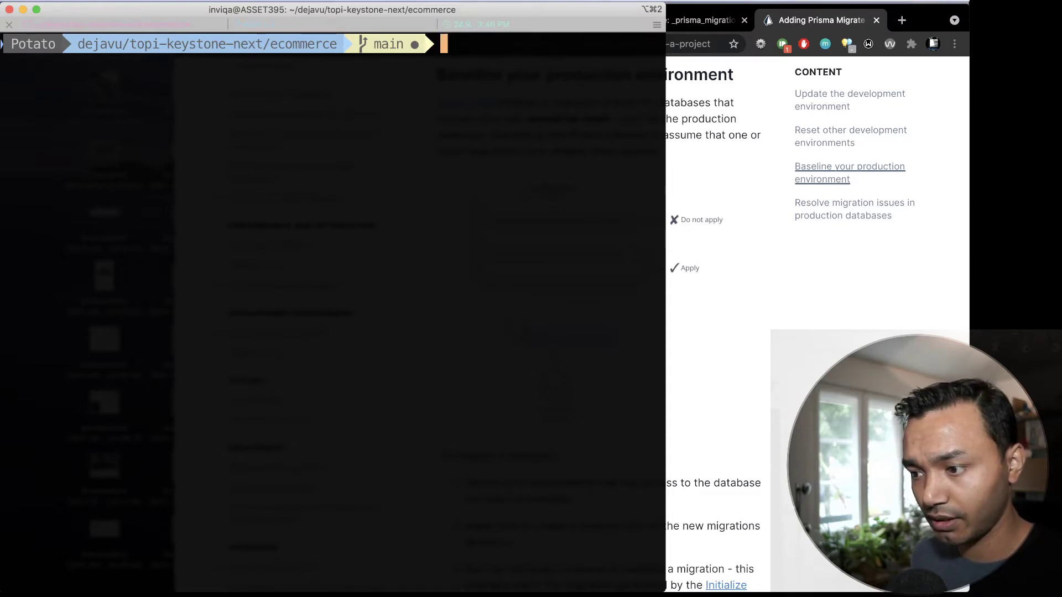
Recall yarn prisma:dev from shell history by searching for :dev
{"action": "type", "text": ";de"}
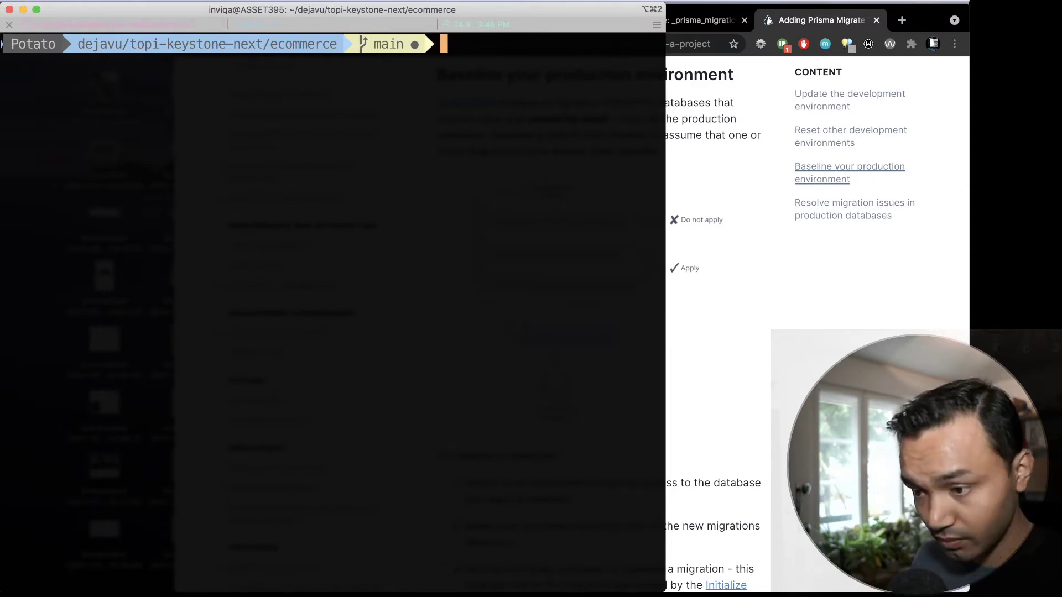
{"action": "type", "text": ":dev"}
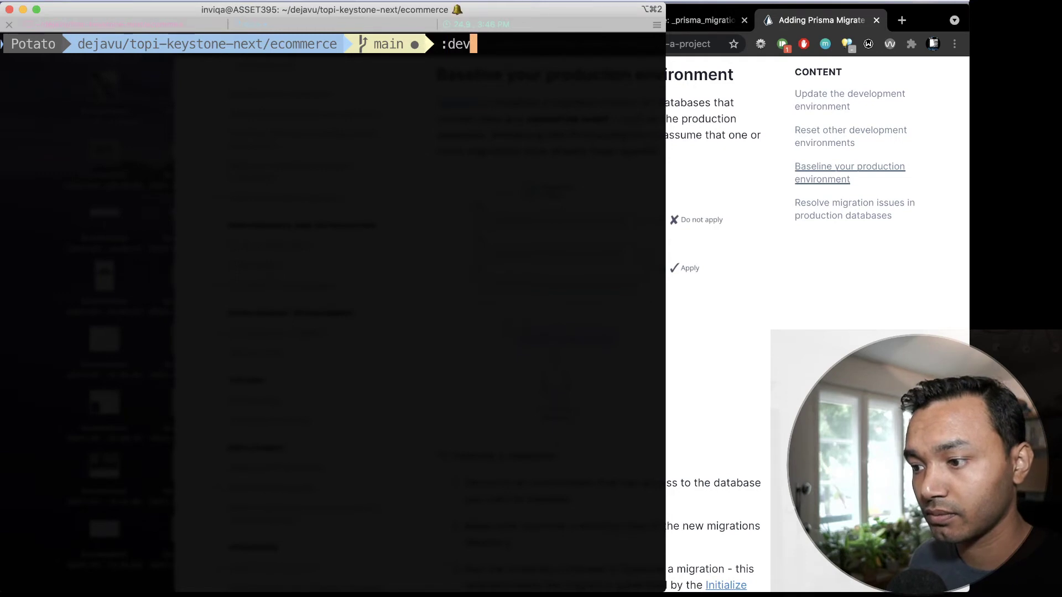
{"action": "key", "text": "Ctrl+r"}
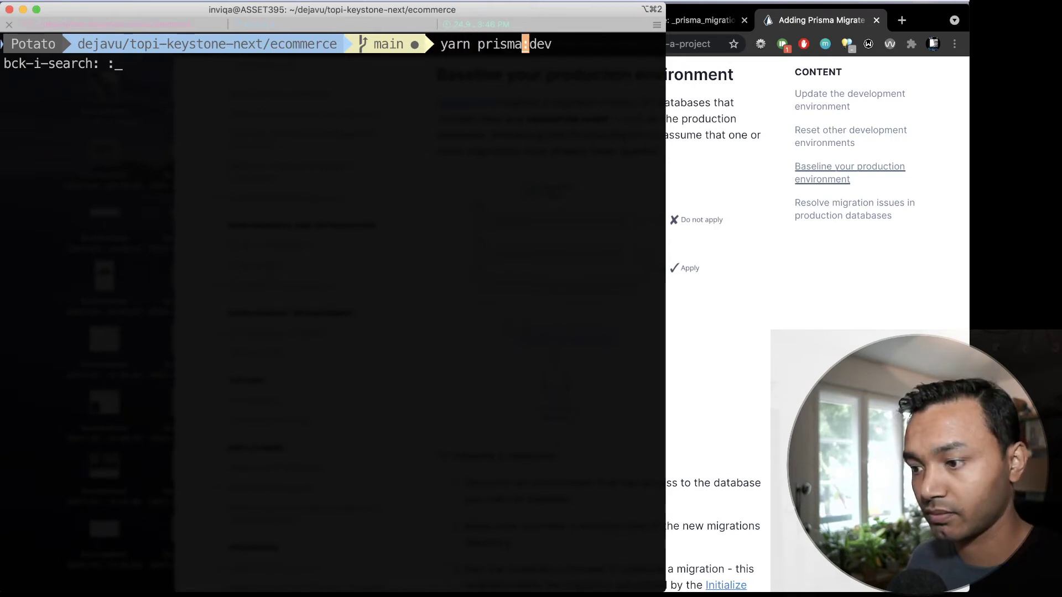
Run yarn prisma:dev and answer no to resetting the topi database
{"action": "key", "text": "Return"}
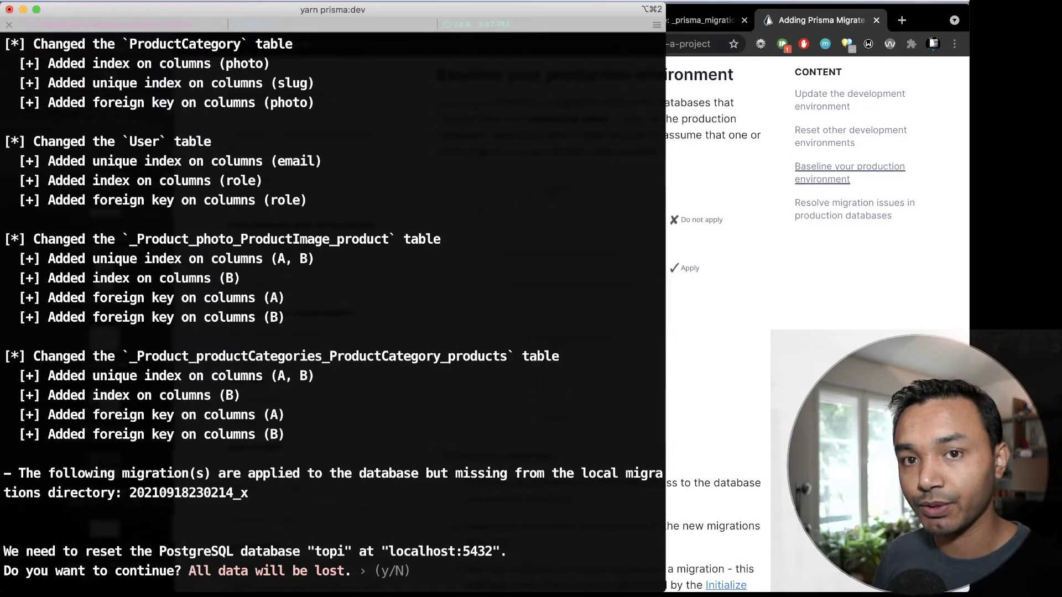
{"action": "mouse_move", "coordinate": [331, 167]}
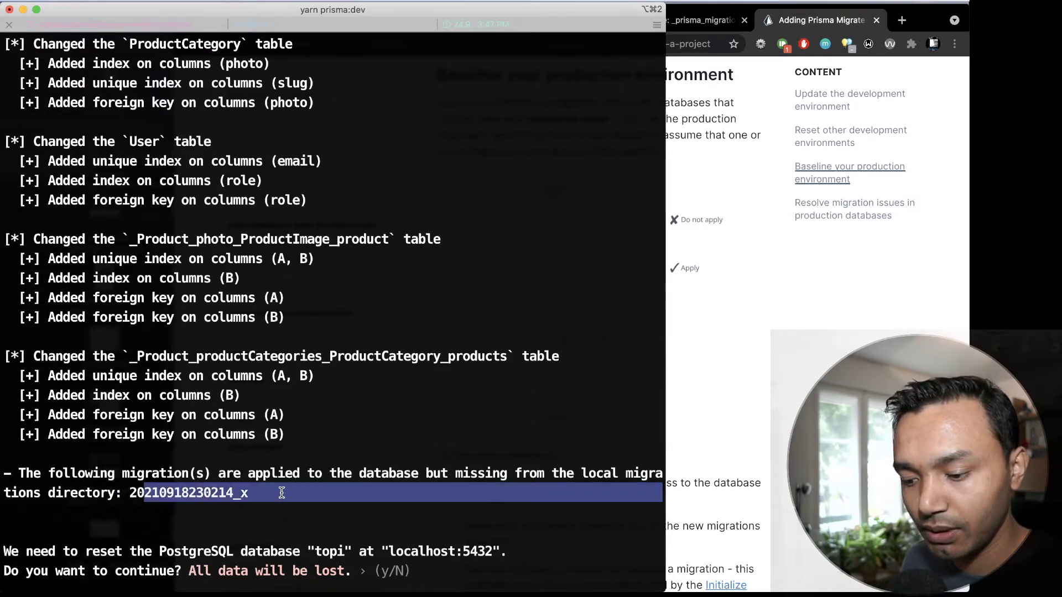
{"action": "left_click", "coordinate": [287, 500]}
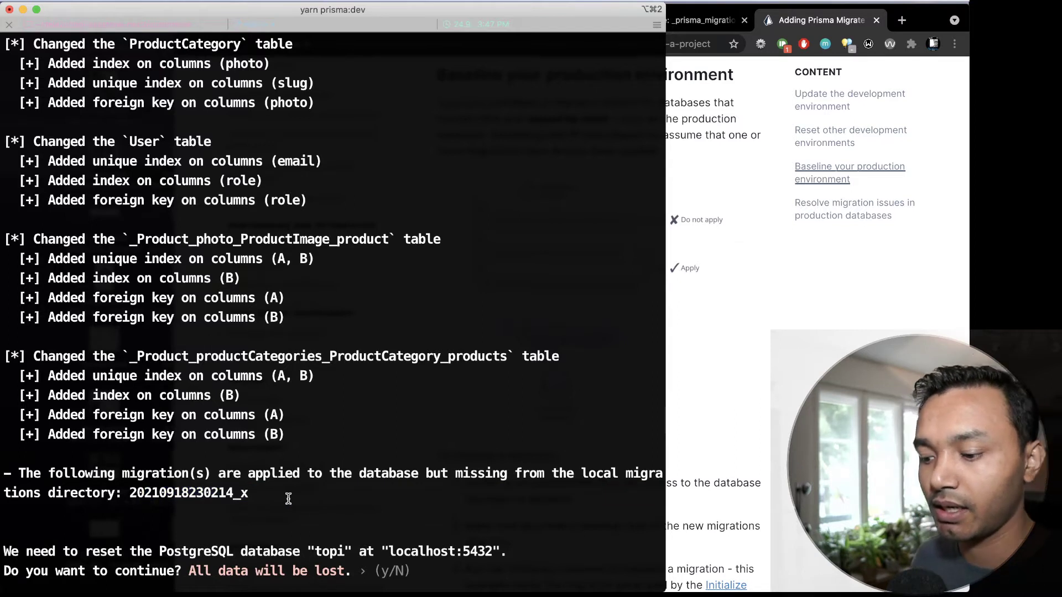
{"action": "mouse_move", "coordinate": [277, 500]}
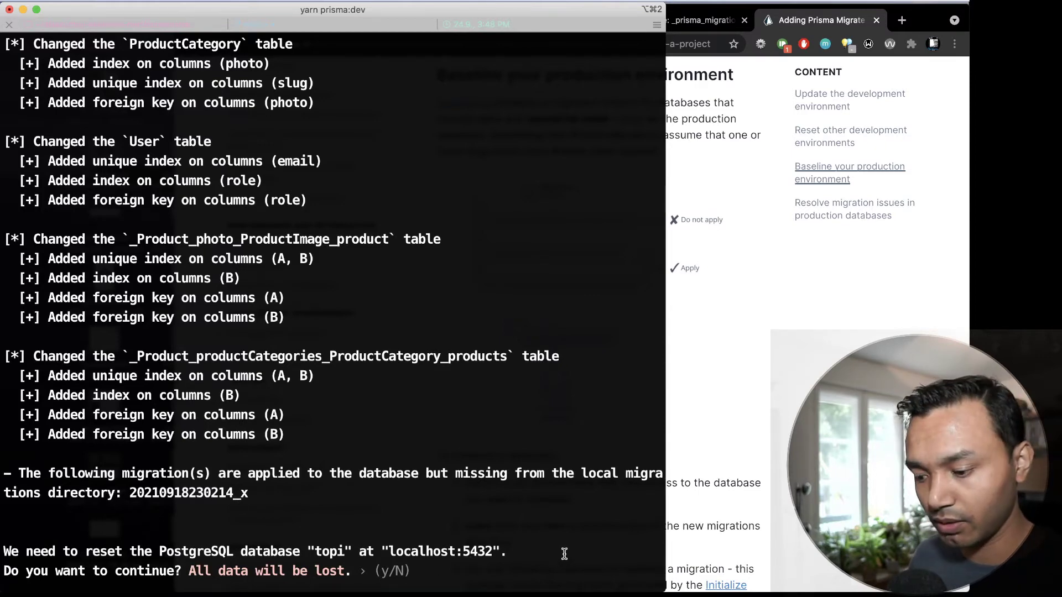
{"action": "type", "text": "no"}
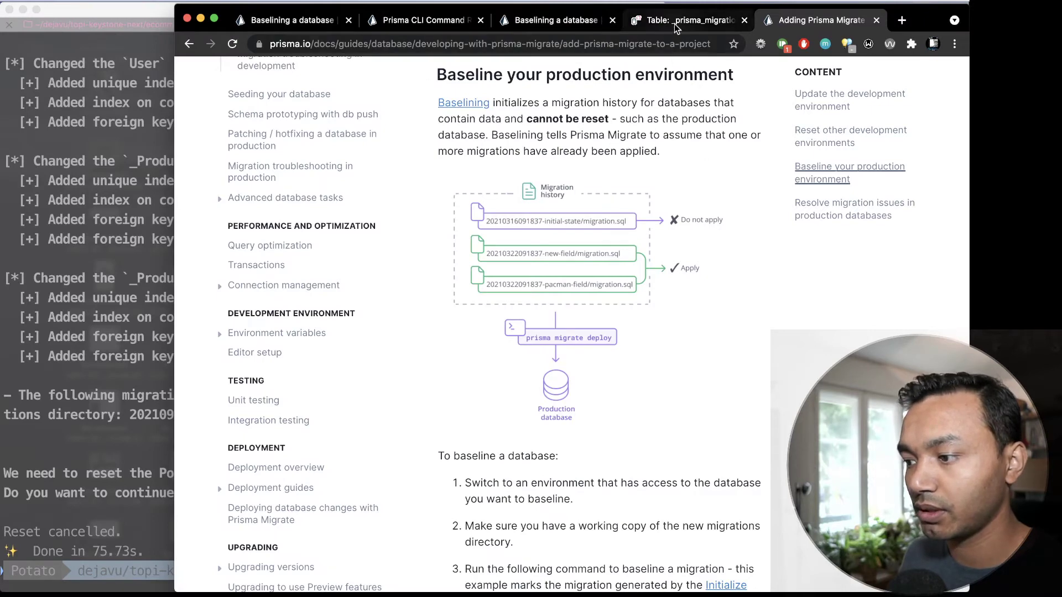
View the single migration record stored in topi's _prisma_migrations table
{"action": "left_click", "coordinate": [686, 19]}
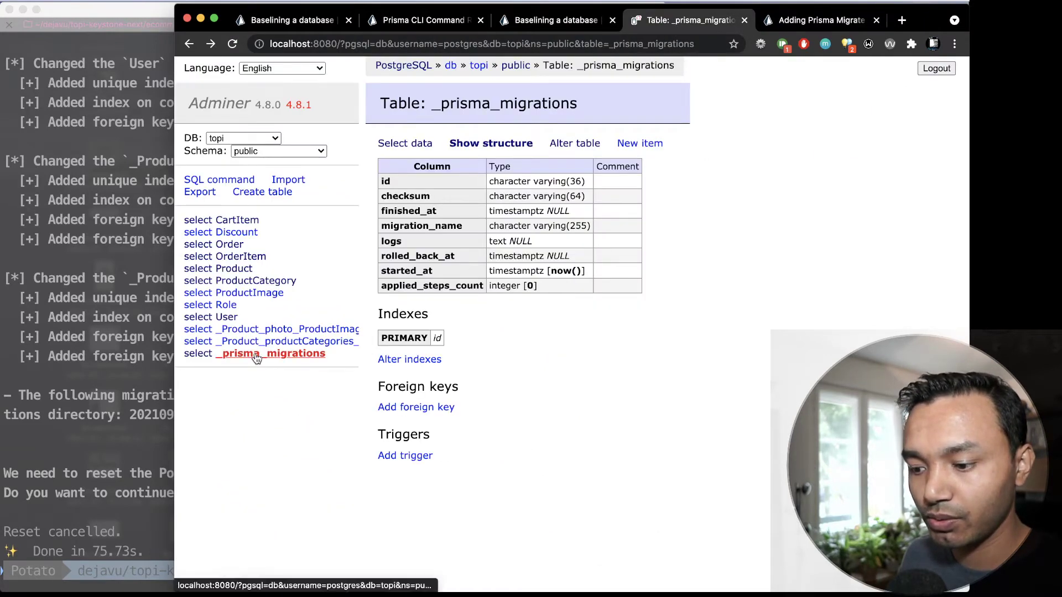
{"action": "left_click", "coordinate": [270, 353]}
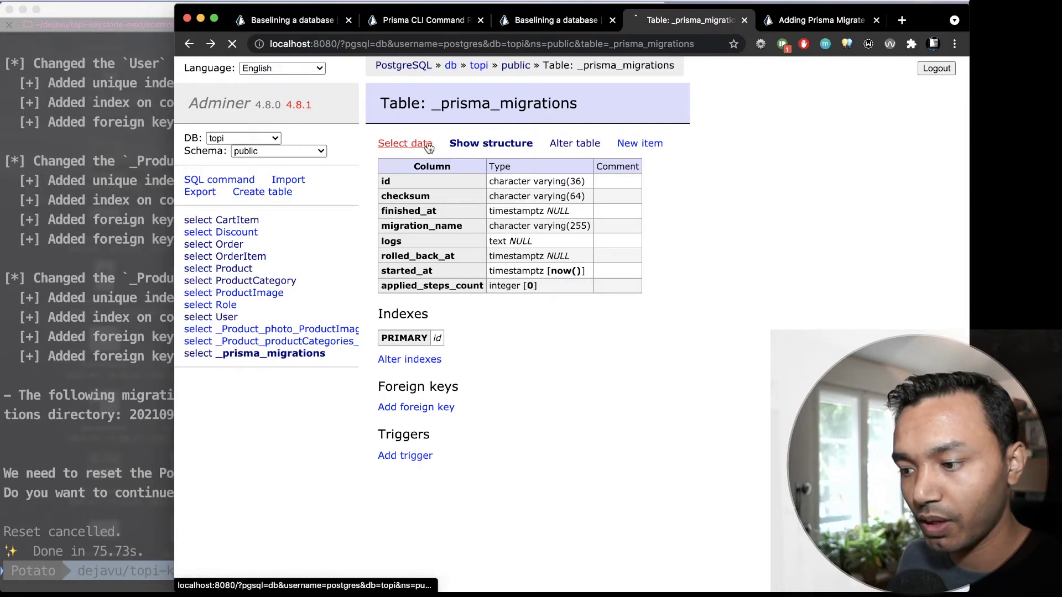
{"action": "left_click", "coordinate": [405, 143]}
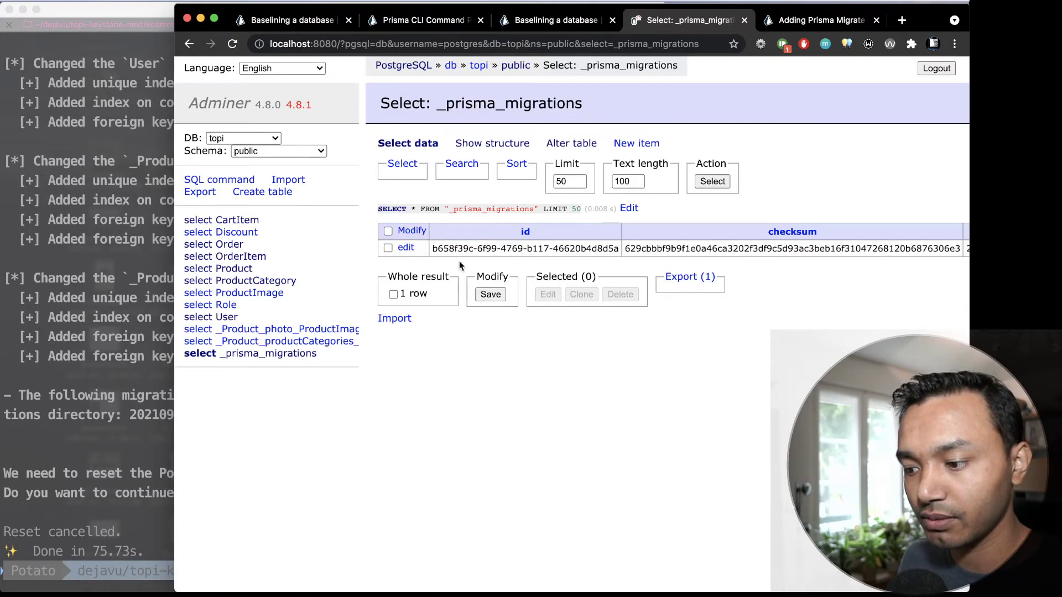
{"action": "scroll", "scroll_direction": "right", "scroll_amount": 3}
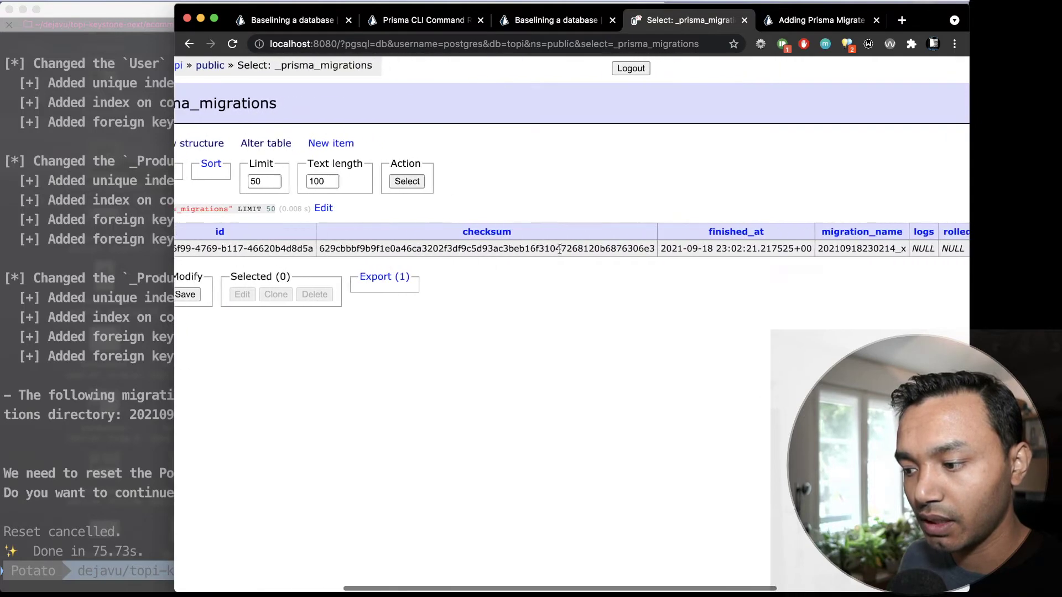
{"action": "scroll", "scroll_direction": "right", "scroll_amount": 3}
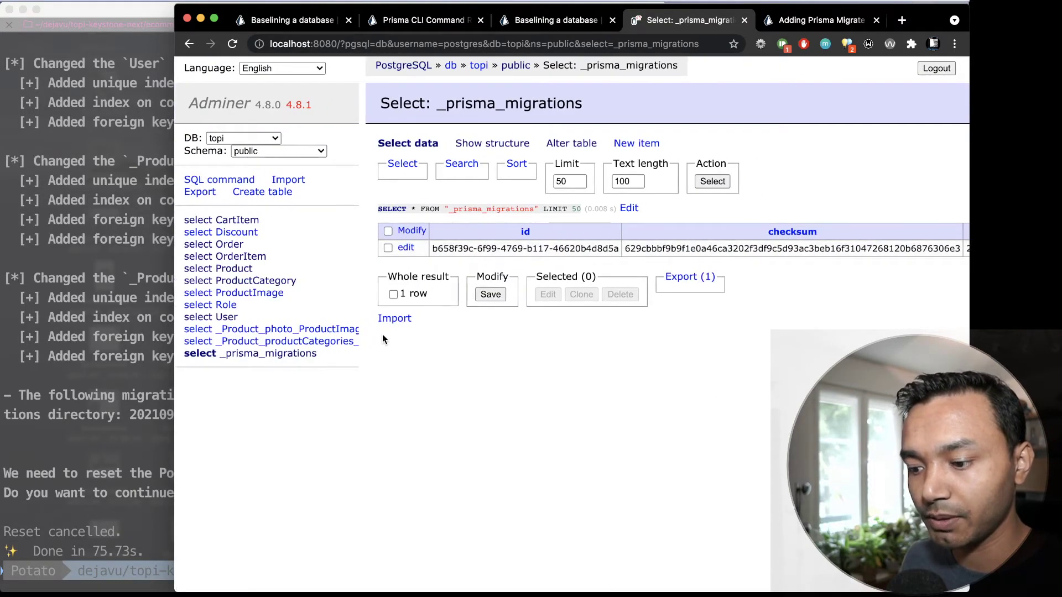
{"action": "mouse_move", "coordinate": [320, 366]}
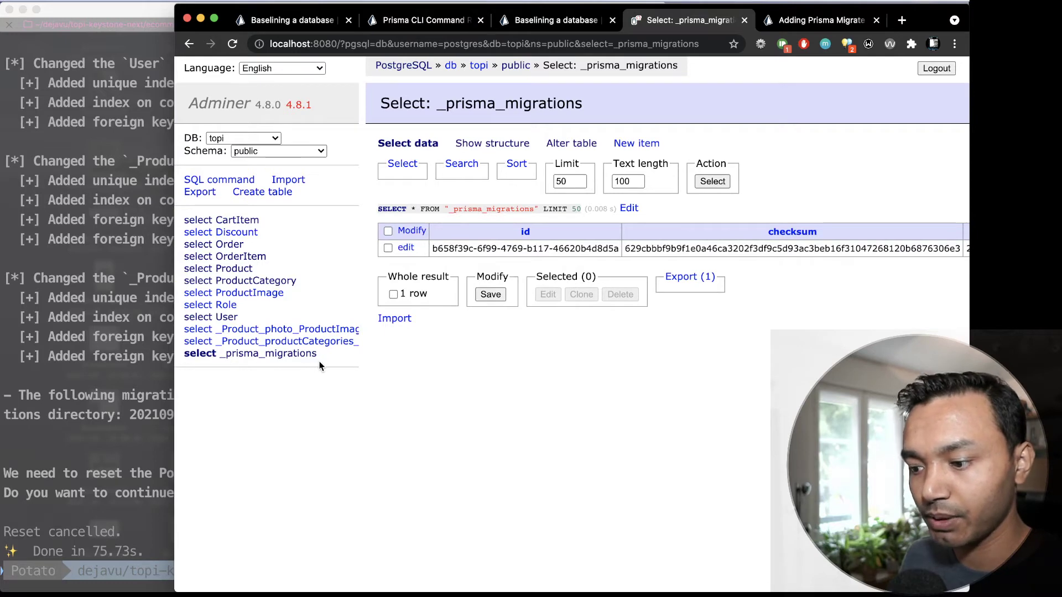
{"action": "mouse_move", "coordinate": [335, 362]}
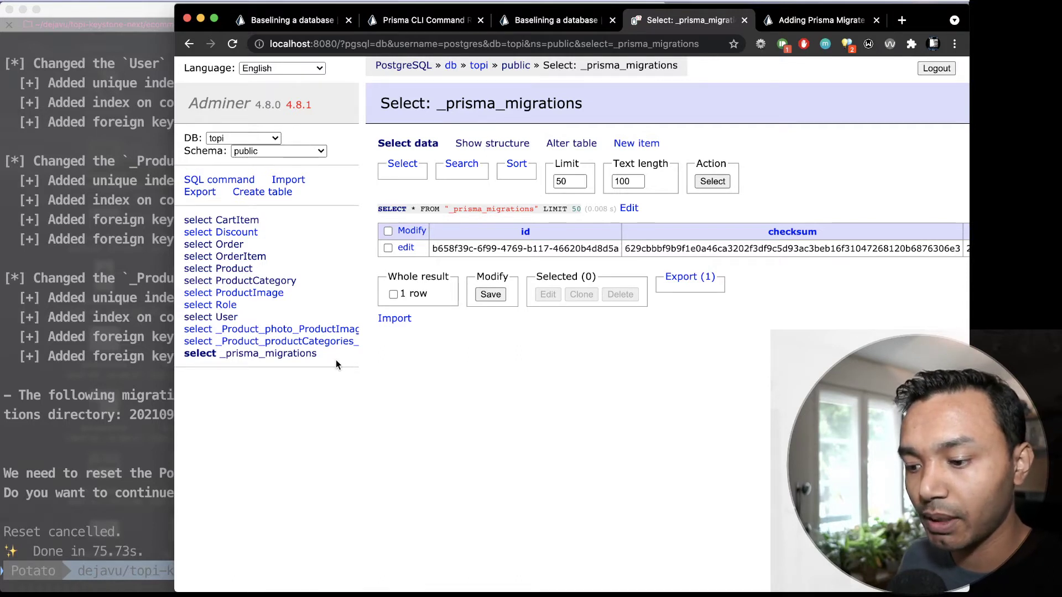
{"action": "mouse_move", "coordinate": [510, 282]}
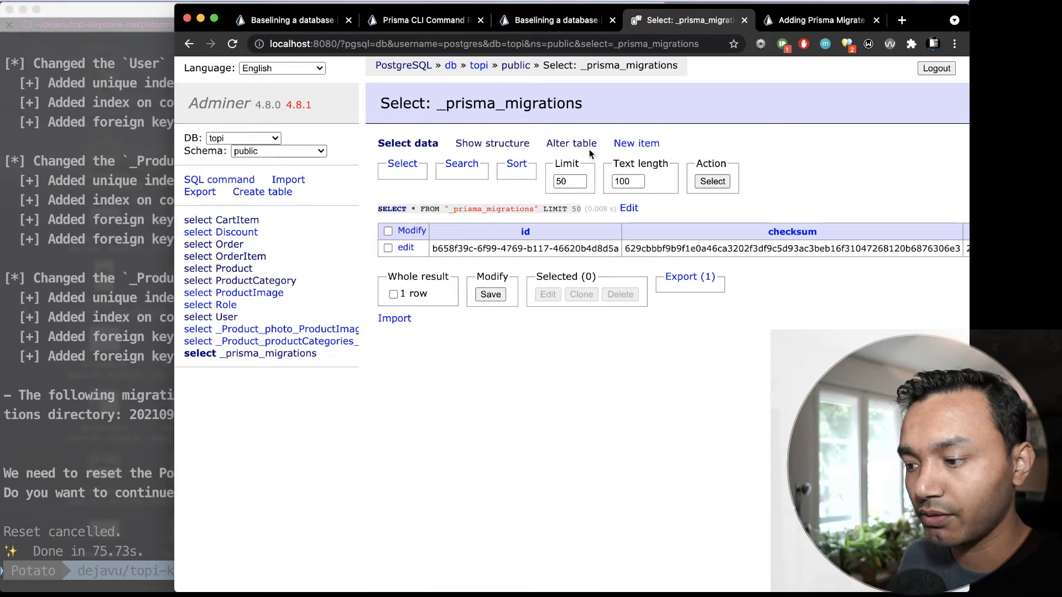
Drop the _prisma_migrations table from the Alter table page and confirm
{"action": "left_click", "coordinate": [571, 142]}
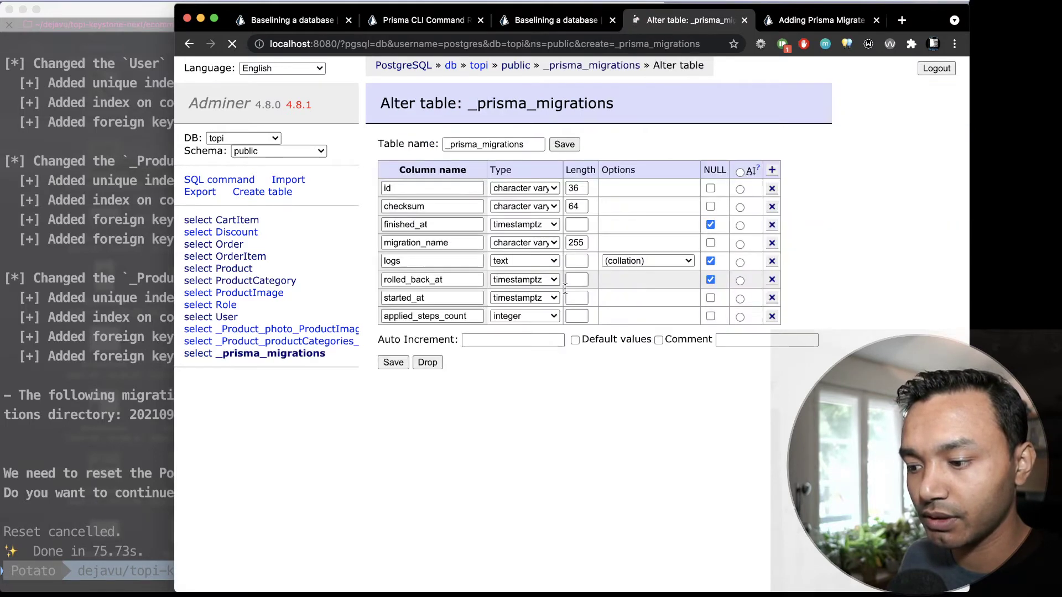
{"action": "left_click", "coordinate": [427, 362]}
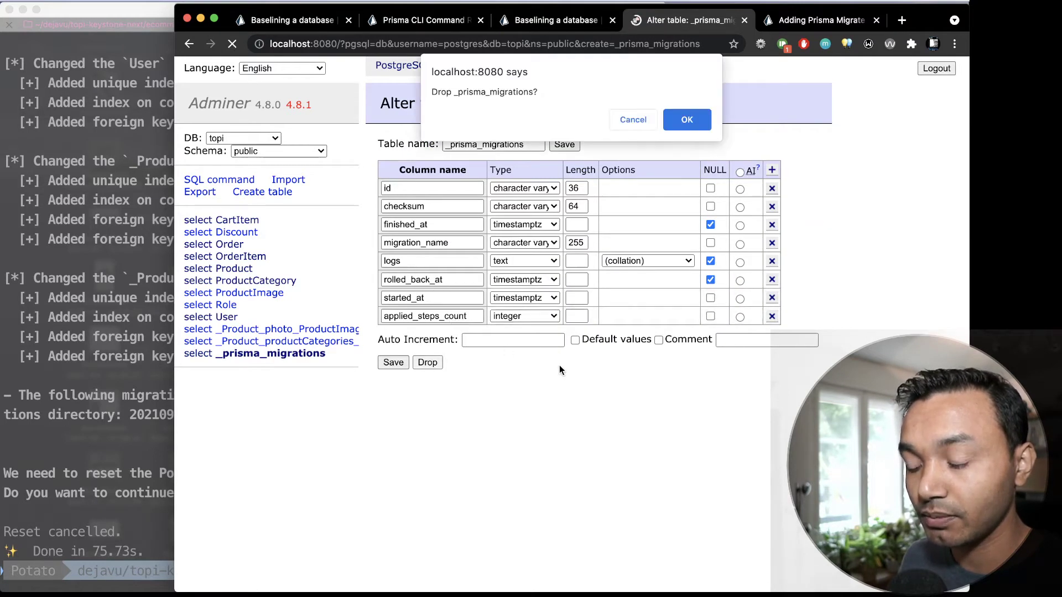
{"action": "mouse_move", "coordinate": [687, 119]}
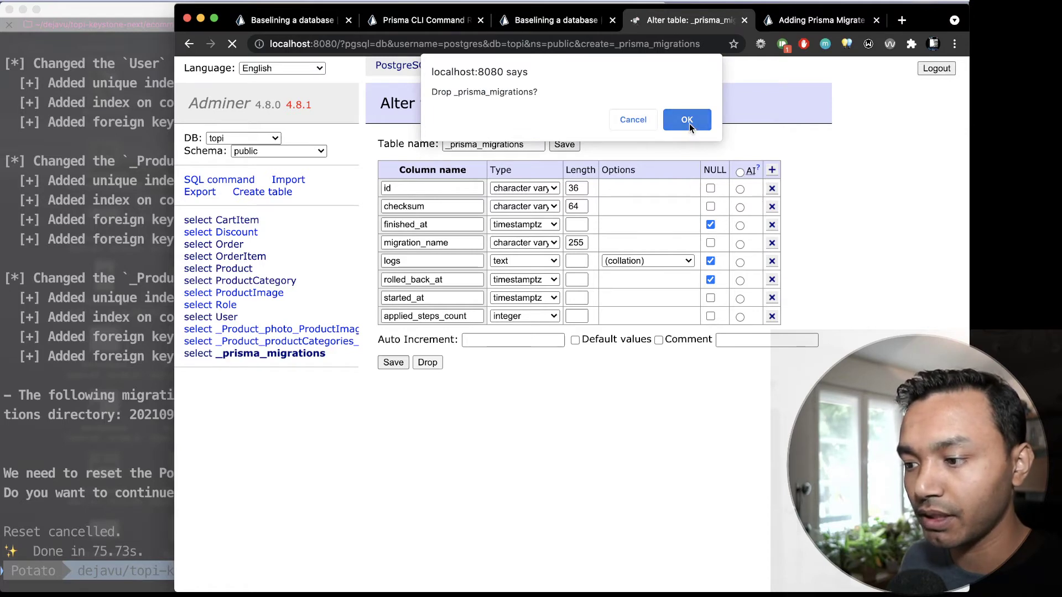
{"action": "left_click", "coordinate": [687, 119]}
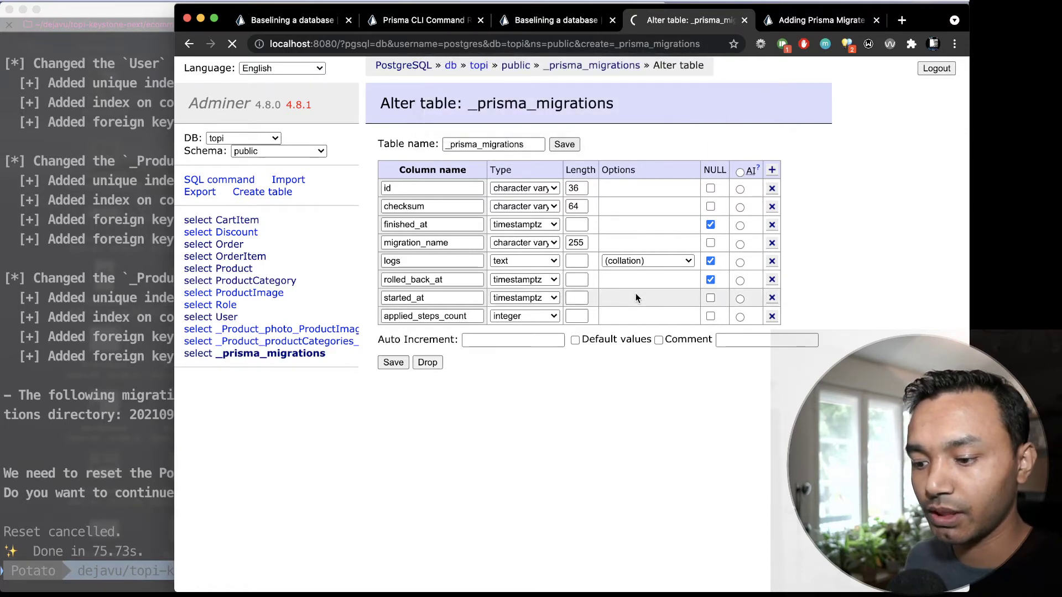
{"action": "left_click", "coordinate": [427, 363]}
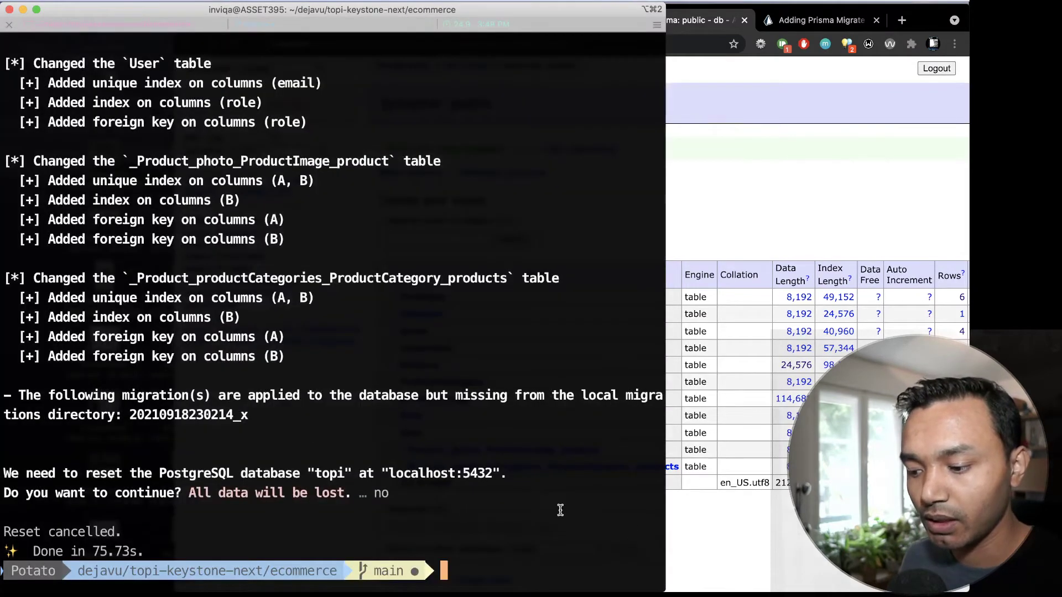
Run yarn prisma:dev, accept the reset, and let a new migration apply
{"action": "type", "text": "yarn prisma:dev"}
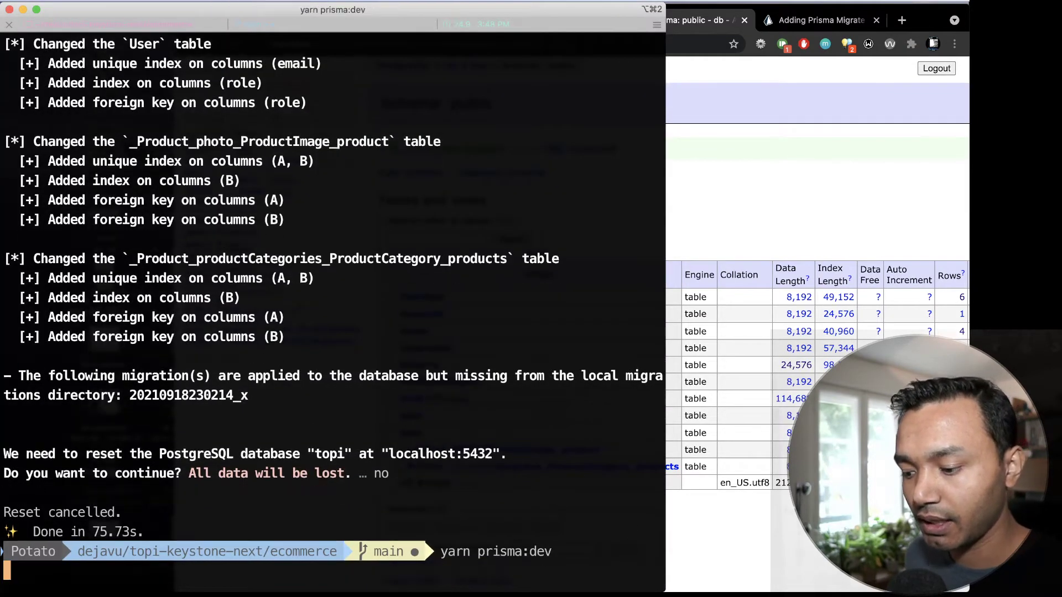
{"action": "key", "text": "Return"}
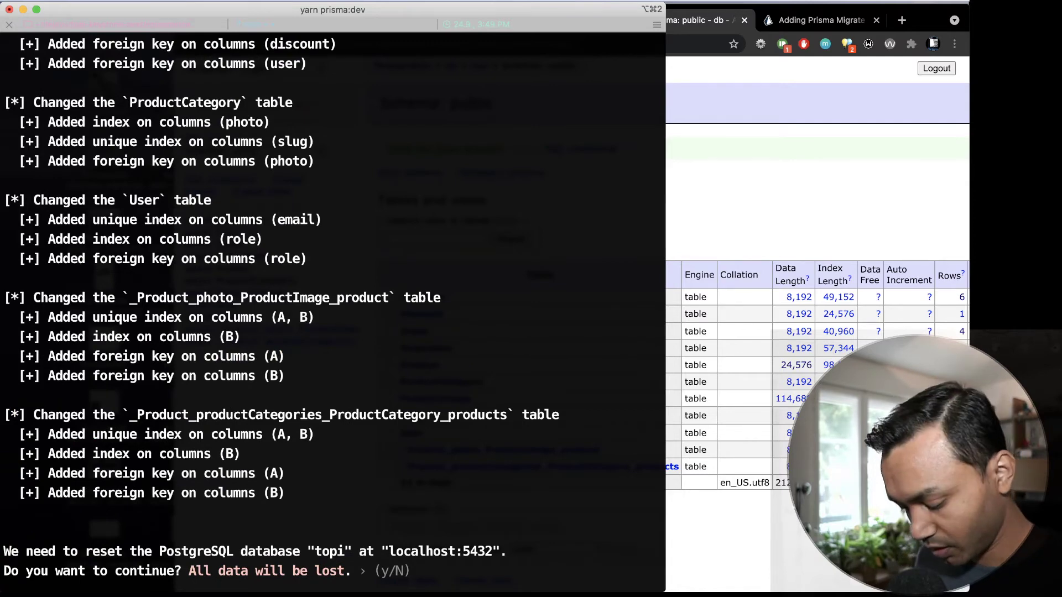
{"action": "type", "text": "yes"}
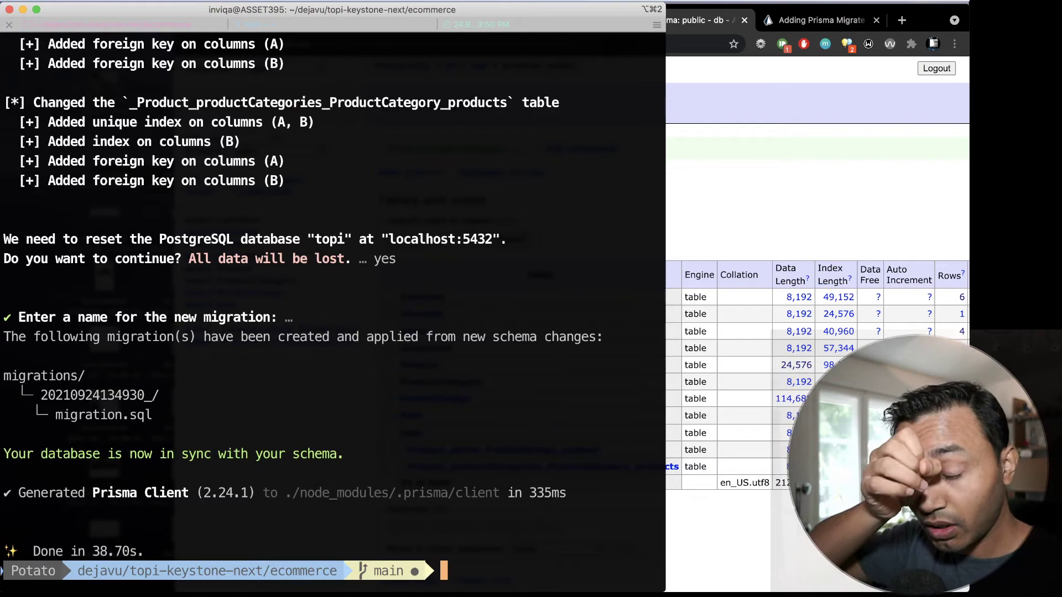
{"action": "mouse_move", "coordinate": [590, 495]}
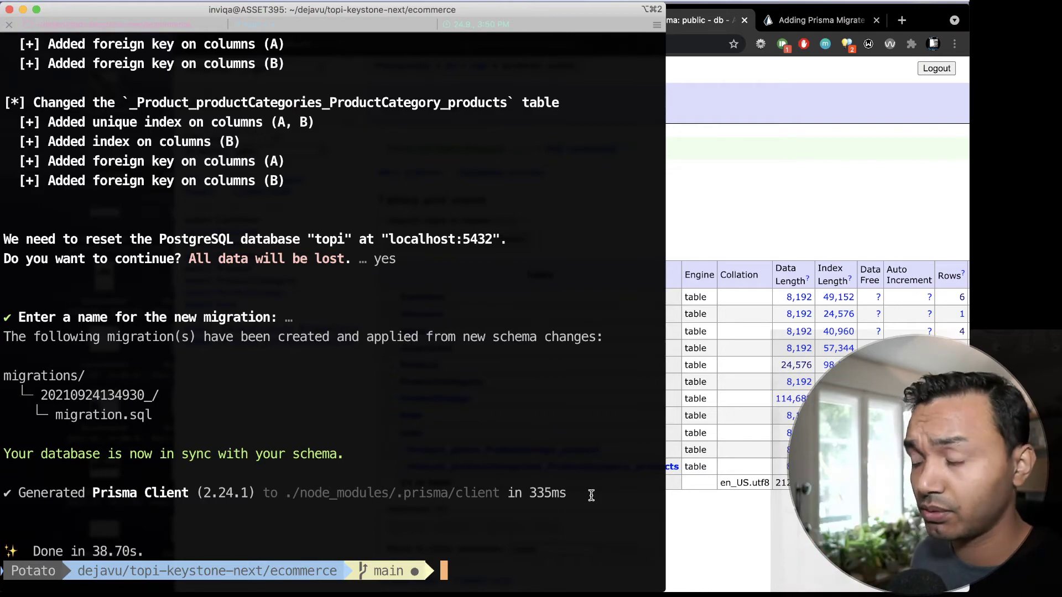
{"action": "scroll", "scroll_direction": "up", "scroll_amount": 3}
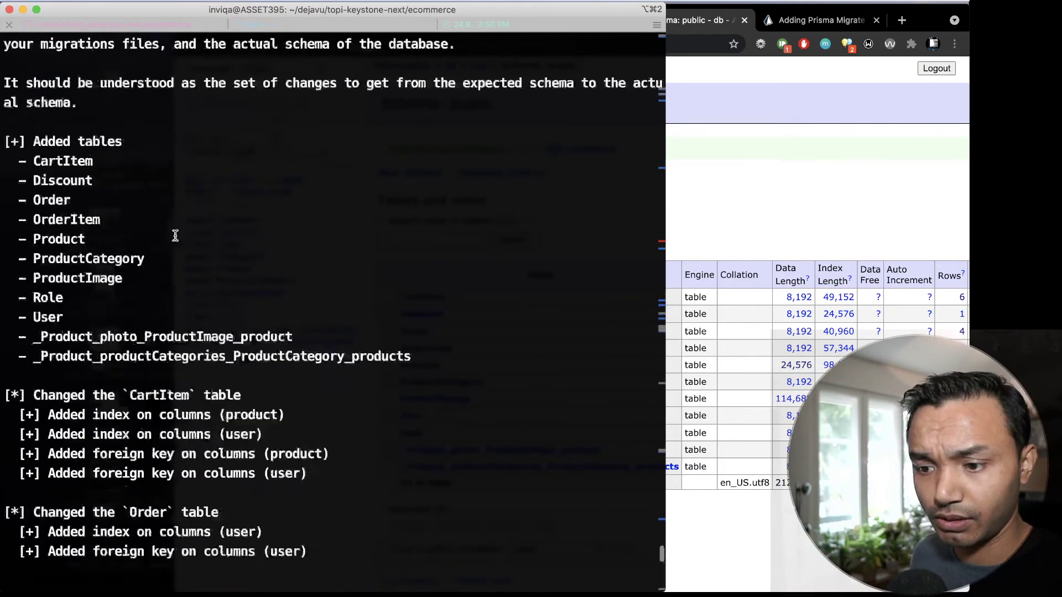
{"action": "scroll", "scroll_direction": "down", "scroll_amount": 3}
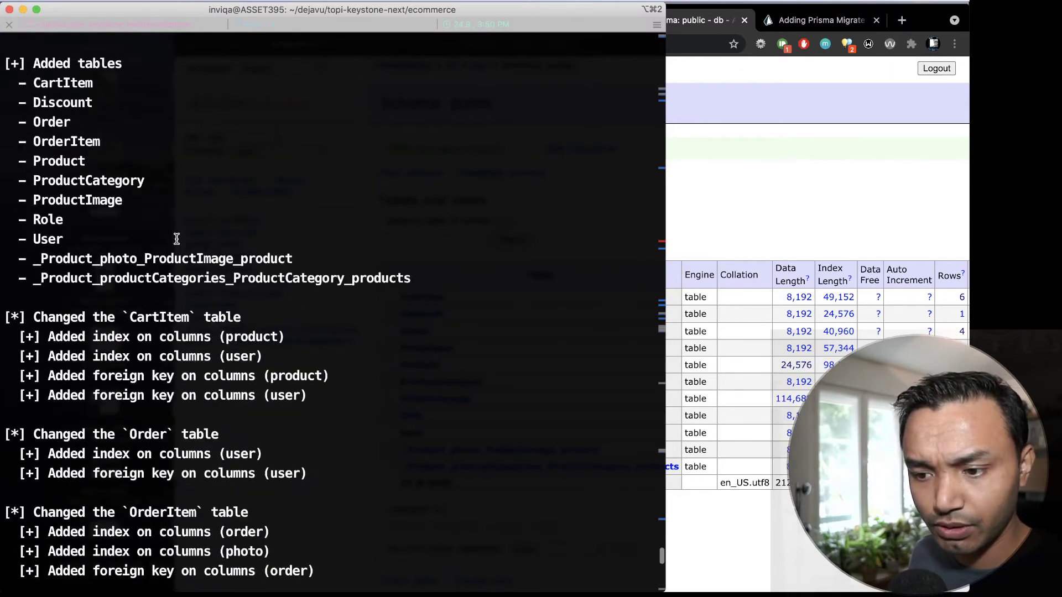
{"action": "mouse_move", "coordinate": [153, 182]}
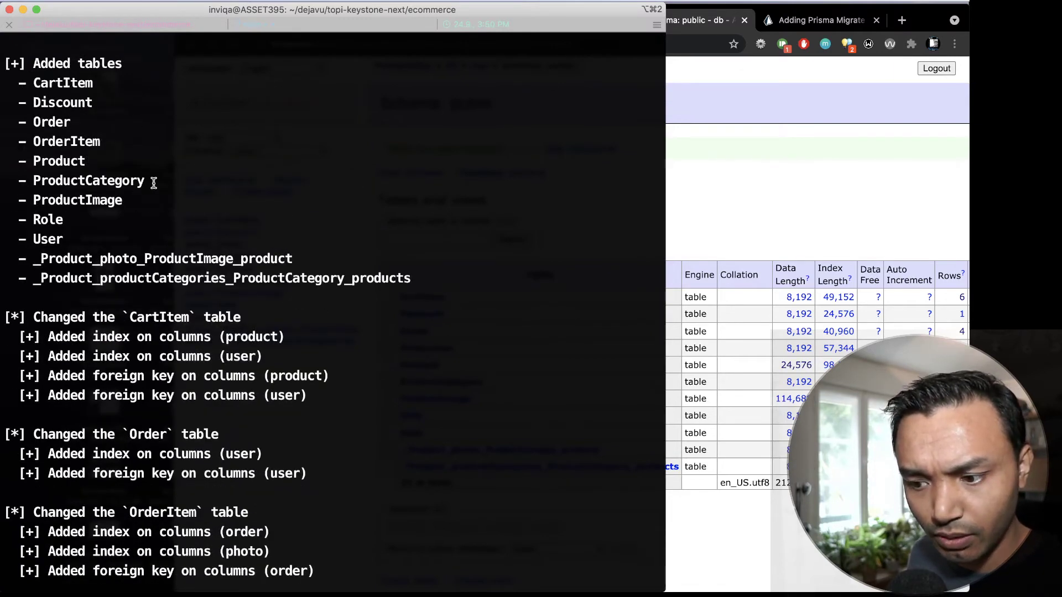
{"action": "scroll", "scroll_direction": "down", "scroll_amount": 3}
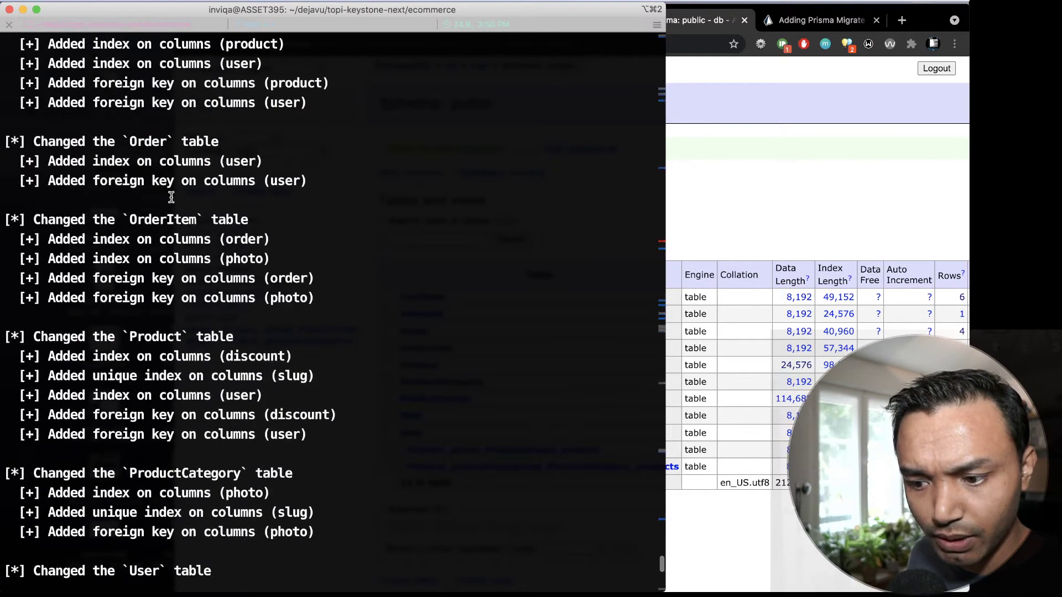
{"action": "scroll", "scroll_direction": "down", "scroll_amount": 3}
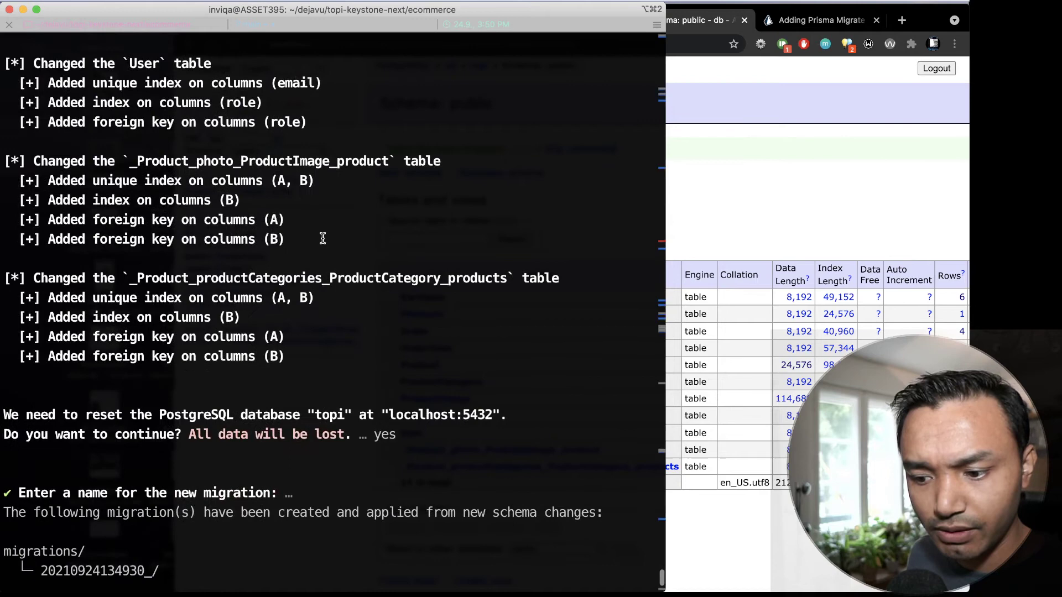
{"action": "scroll", "scroll_direction": "down", "scroll_amount": 3}
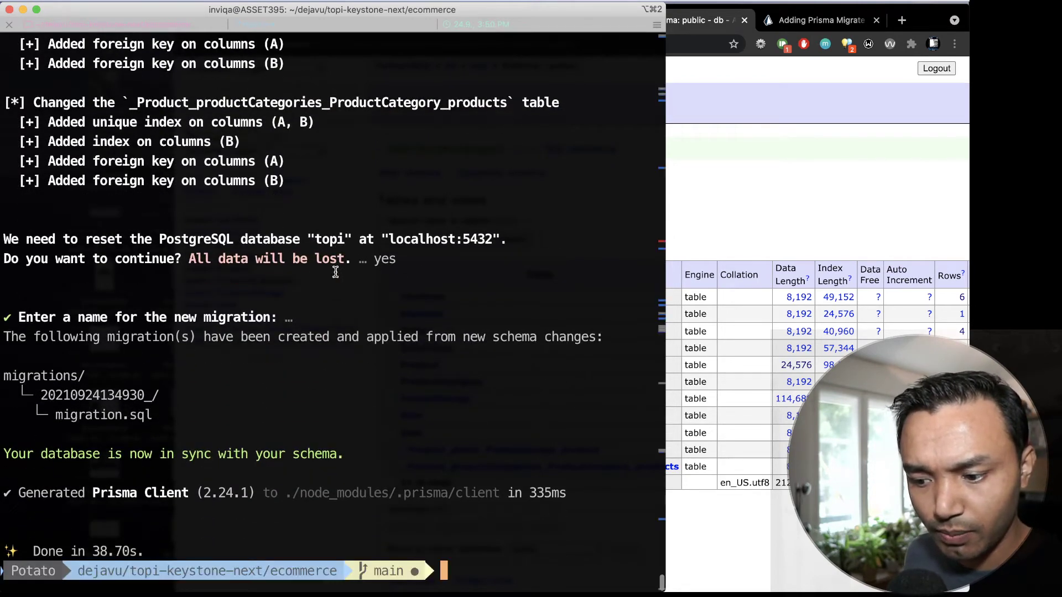
{"action": "mouse_move", "coordinate": [408, 370]}
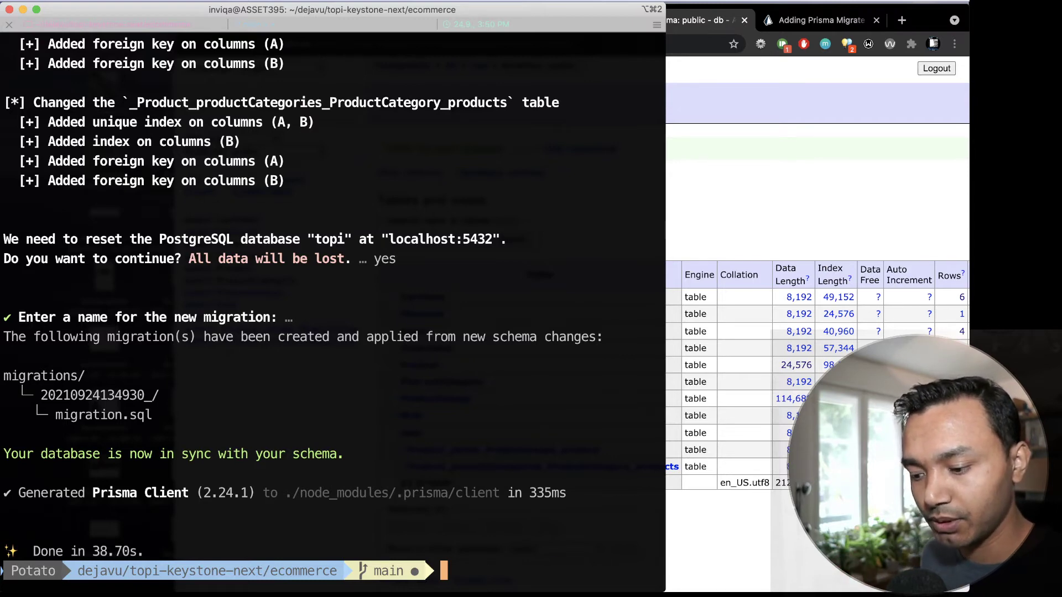
Delete the project's migrations folder again with rm -rf migrations
{"action": "type", "text": "rm -rf migrations"}
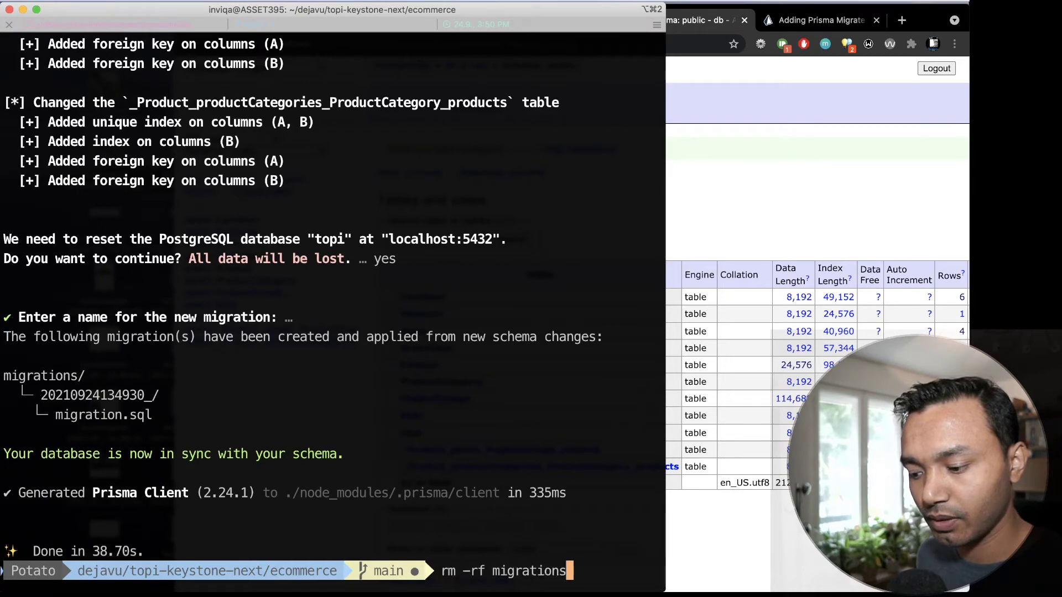
{"action": "key", "text": "ctrl+r"}
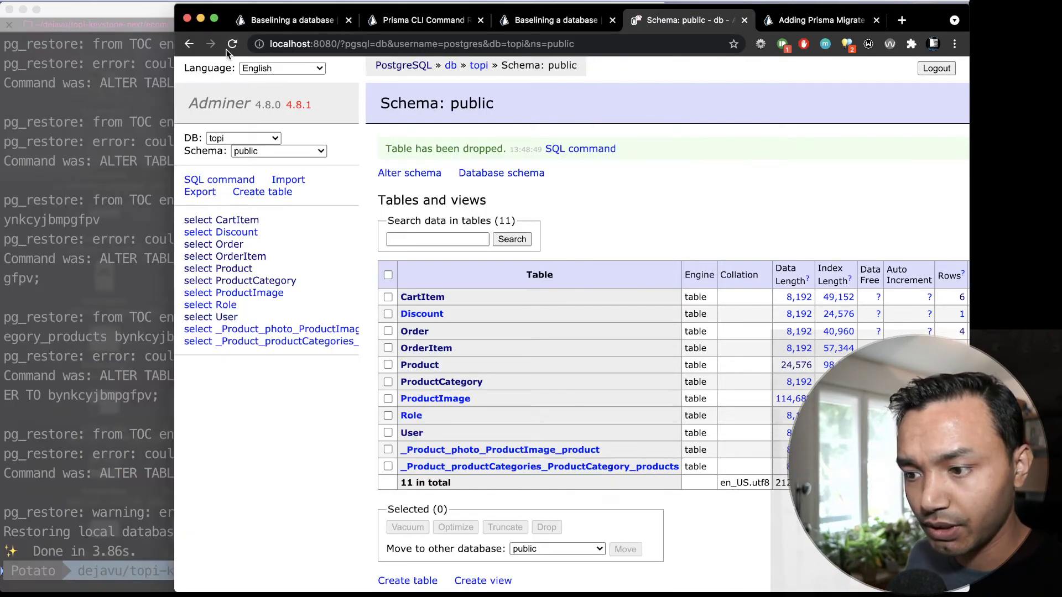
Reload the topi schema and view the single record in _prisma_migrations
{"action": "left_click", "coordinate": [233, 43]}
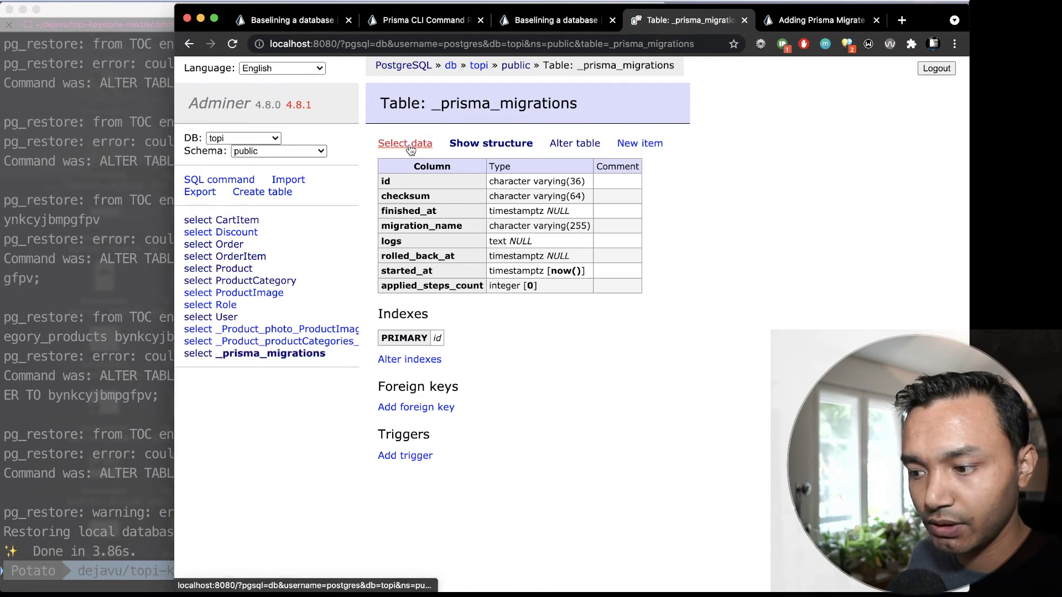
{"action": "left_click", "coordinate": [404, 143]}
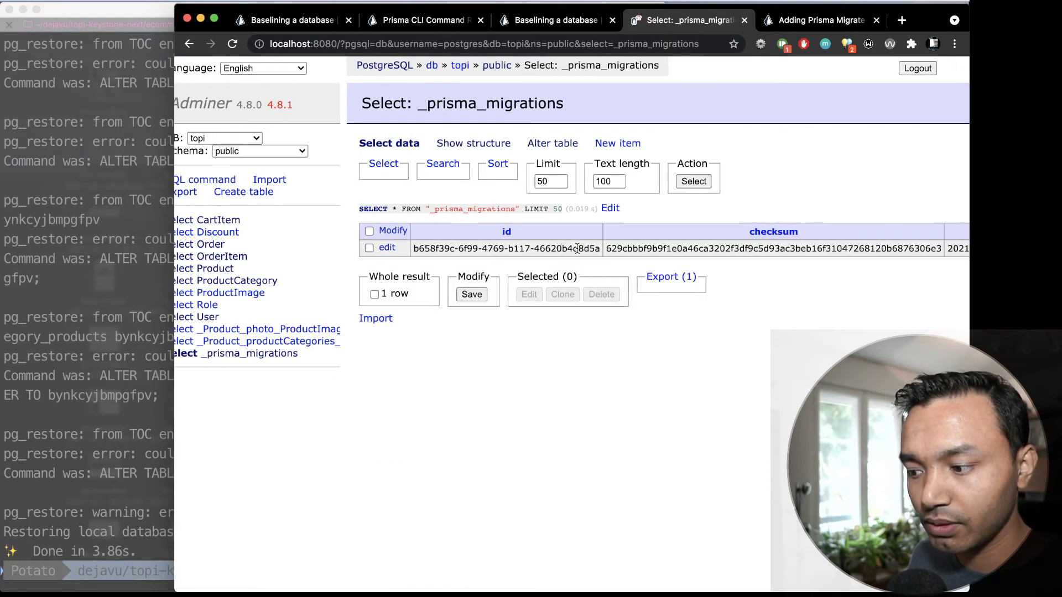
{"action": "scroll", "scroll_direction": "right", "scroll_amount": 3}
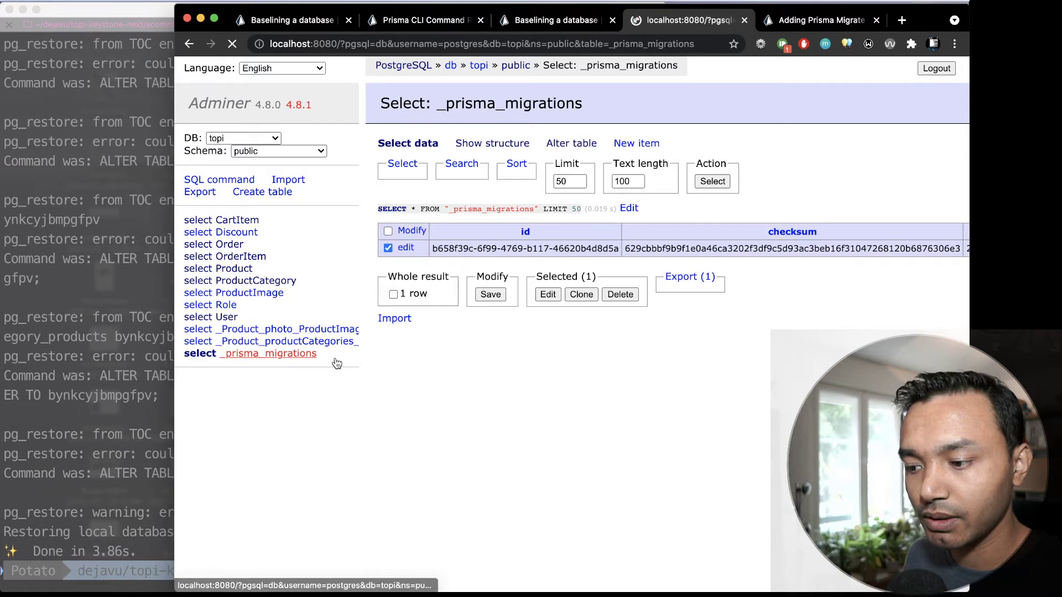
Drop the _prisma_migrations table again via Alter table and confirm
{"action": "left_click", "coordinate": [491, 142]}
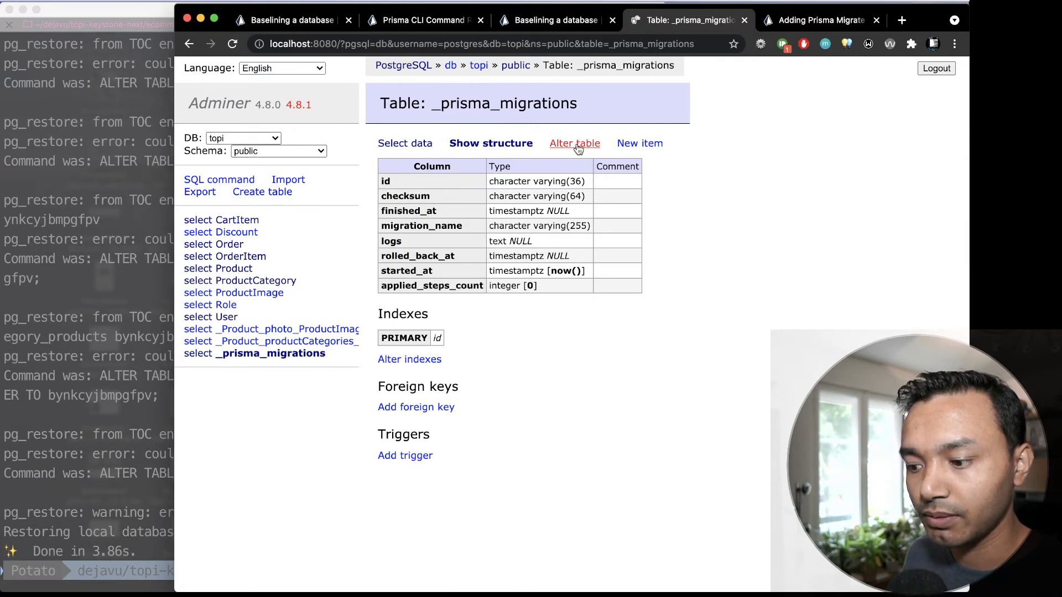
{"action": "mouse_move", "coordinate": [574, 147]}
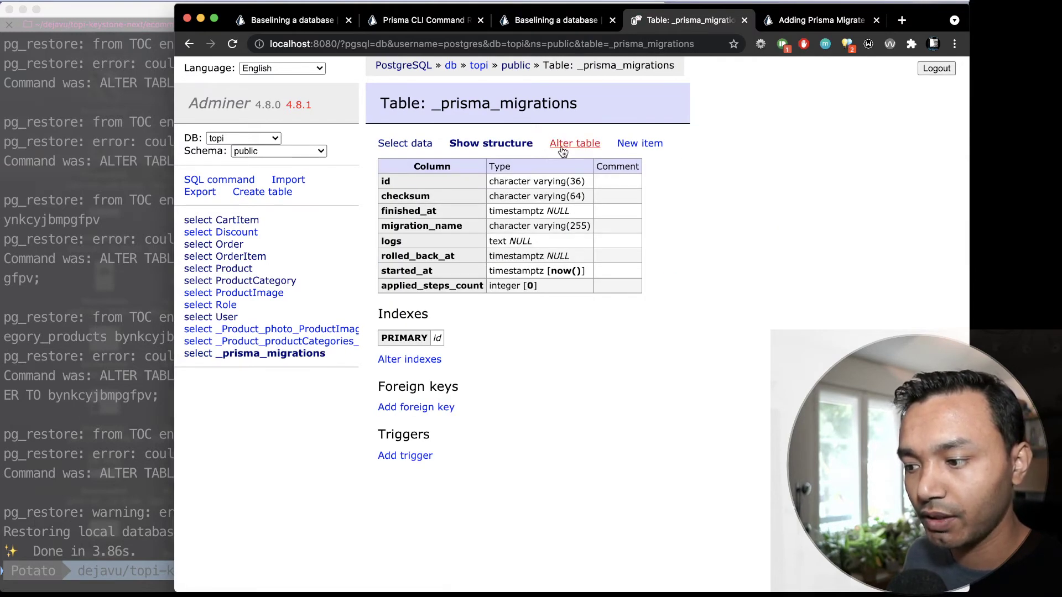
{"action": "mouse_move", "coordinate": [574, 142]}
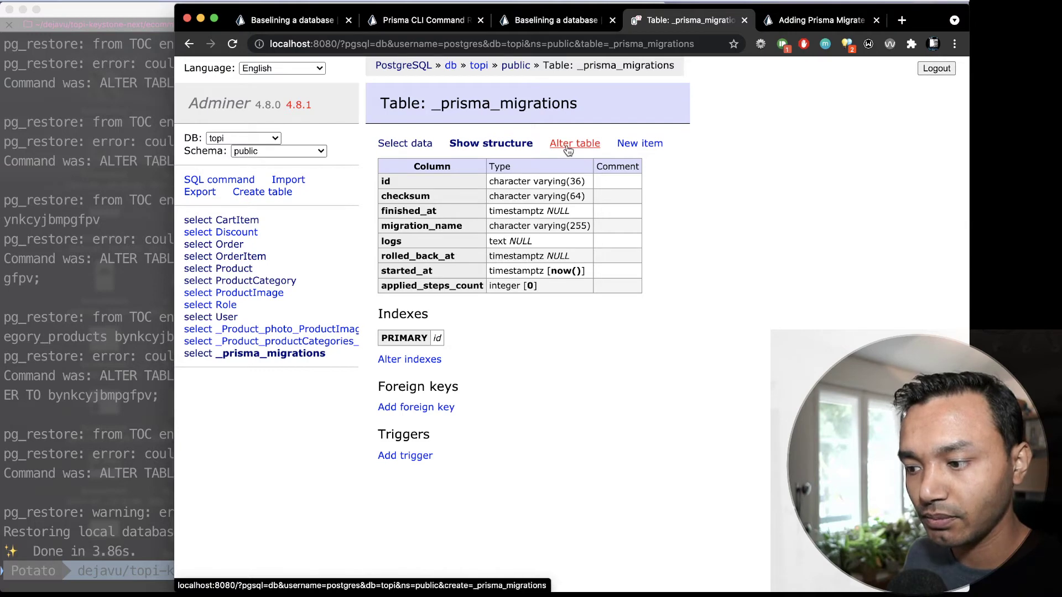
{"action": "mouse_move", "coordinate": [466, 160]}
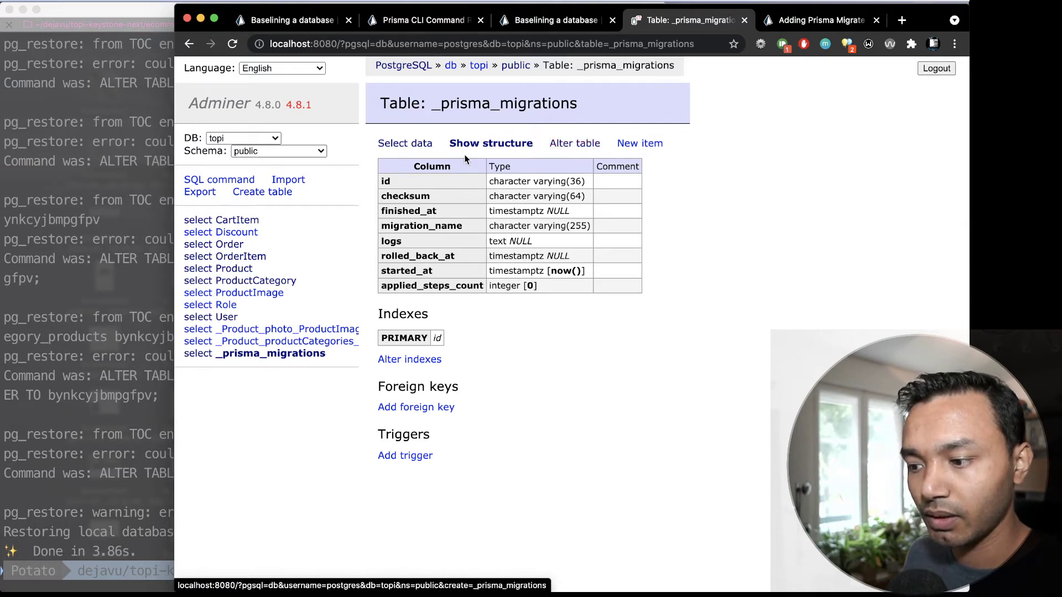
{"action": "left_click", "coordinate": [574, 143]}
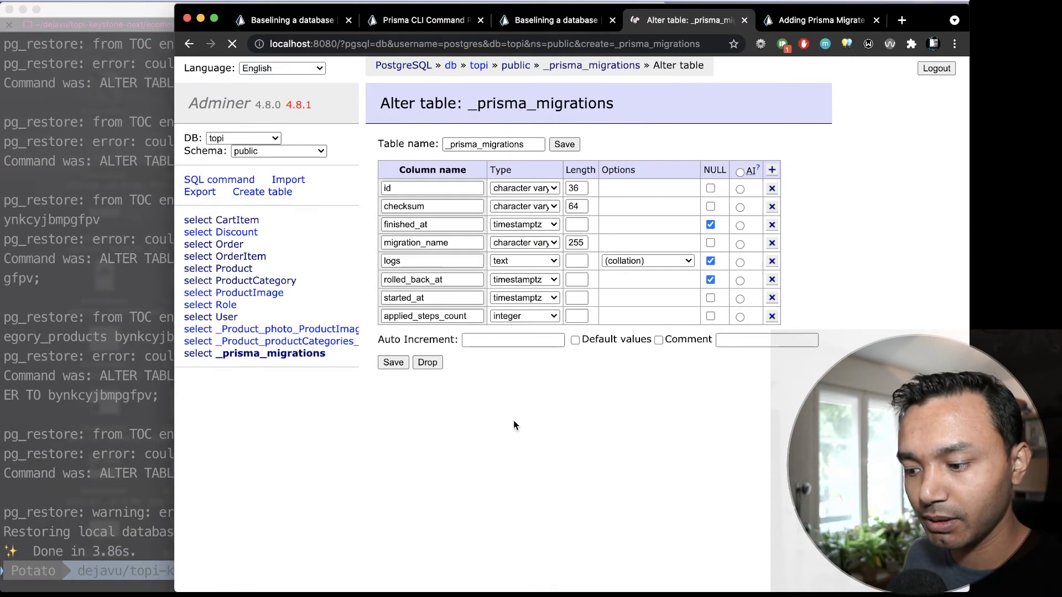
{"action": "left_click", "coordinate": [427, 363]}
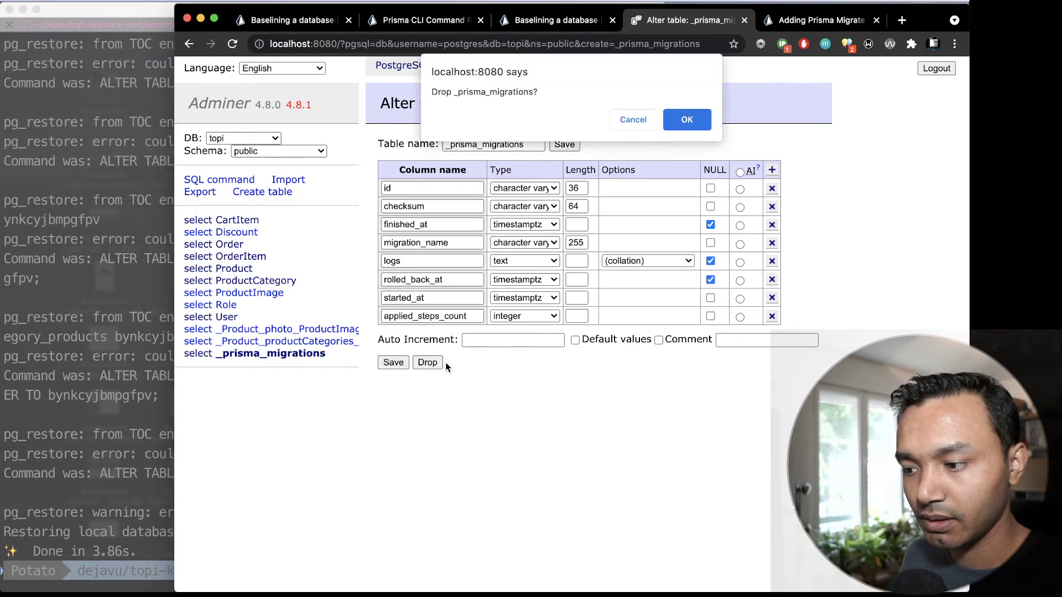
{"action": "left_click", "coordinate": [685, 119]}
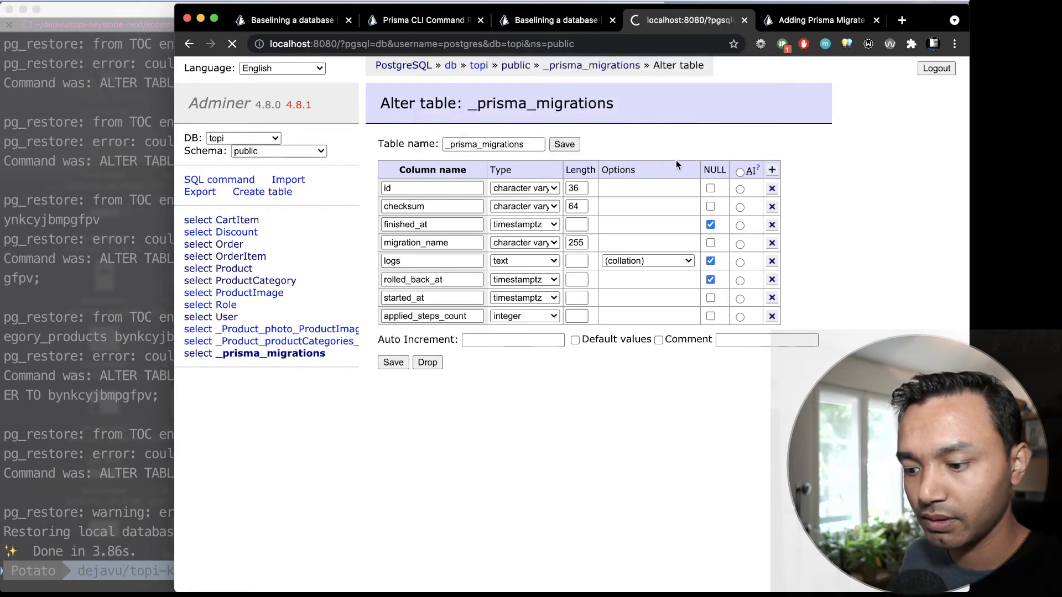
{"action": "left_click", "coordinate": [427, 363]}
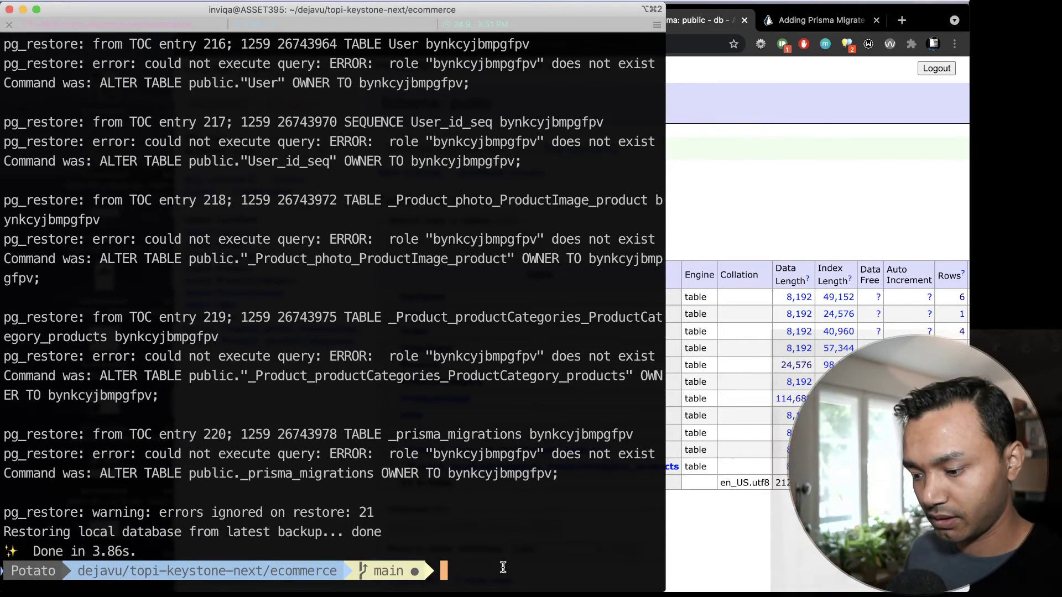
{"action": "type", "text": "ls migrations/"}
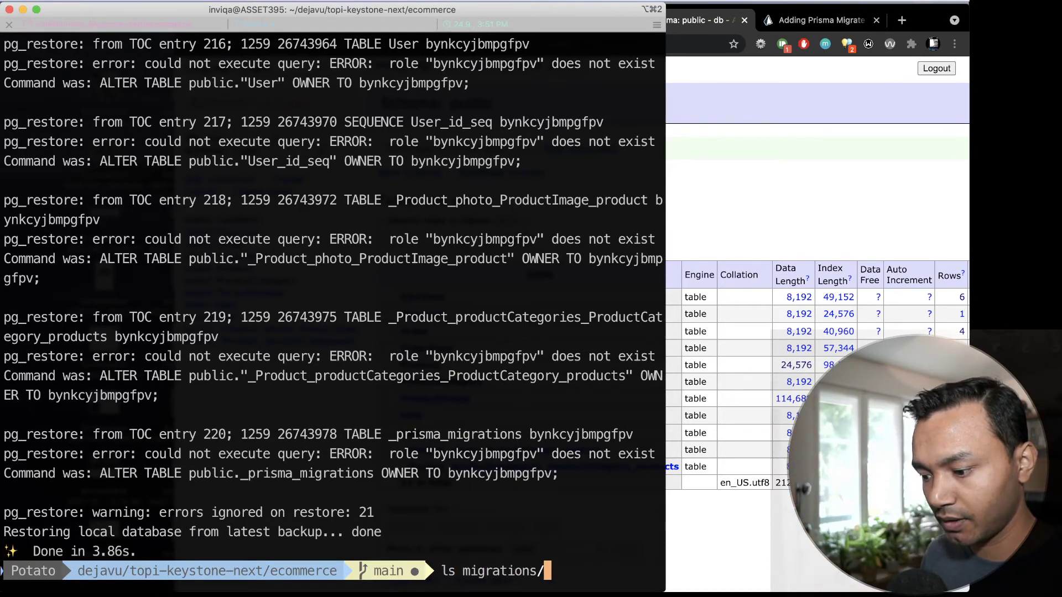
{"action": "key", "text": "Return"}
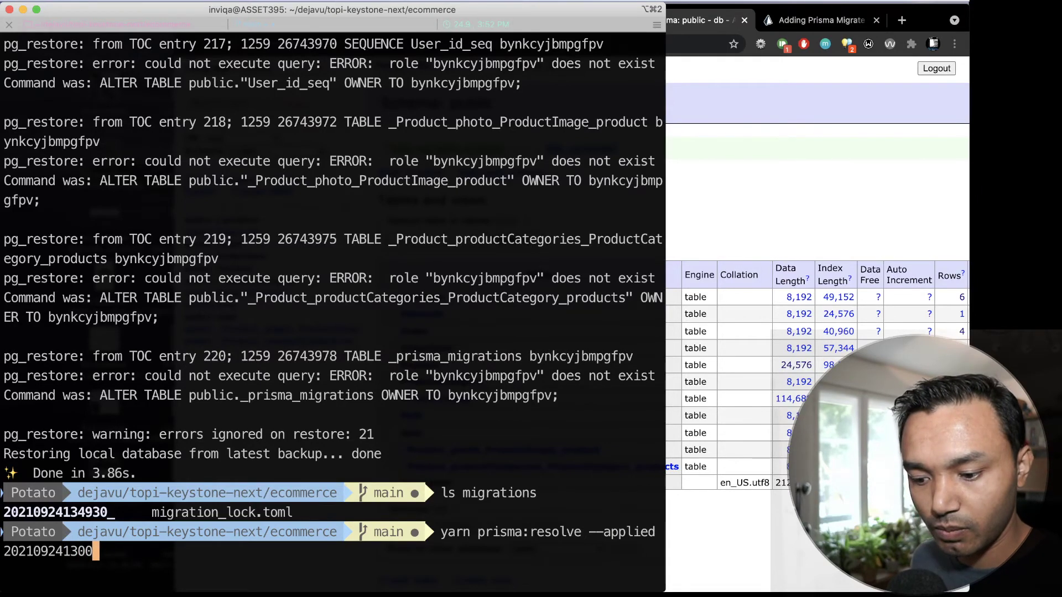
{"action": "key", "text": "Backspace"}
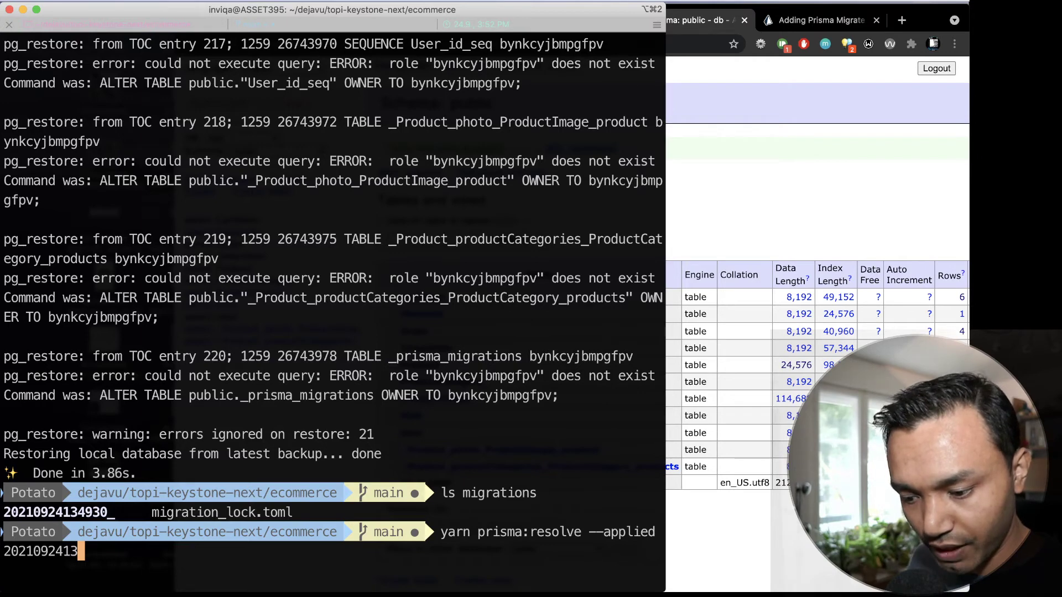
{"action": "type", "text": "49"}
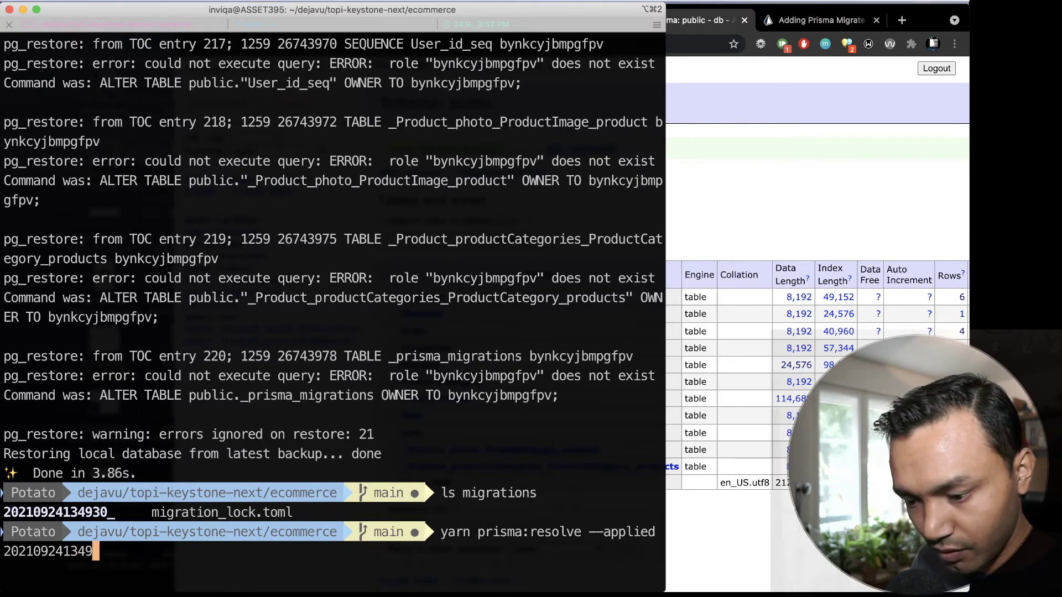
{"action": "type", "text": "30_"}
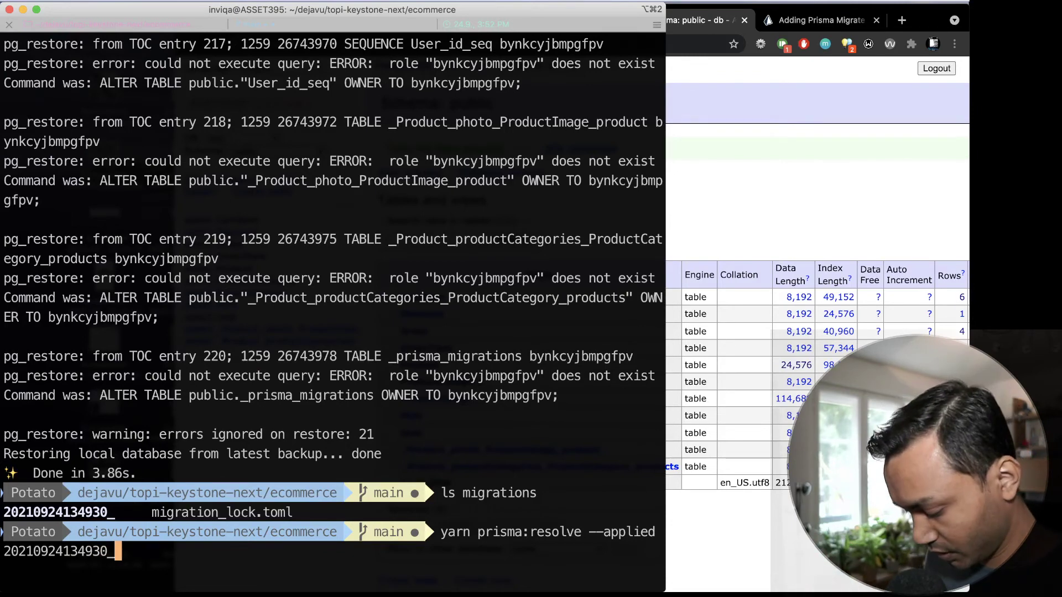
{"action": "key", "text": "Return"}
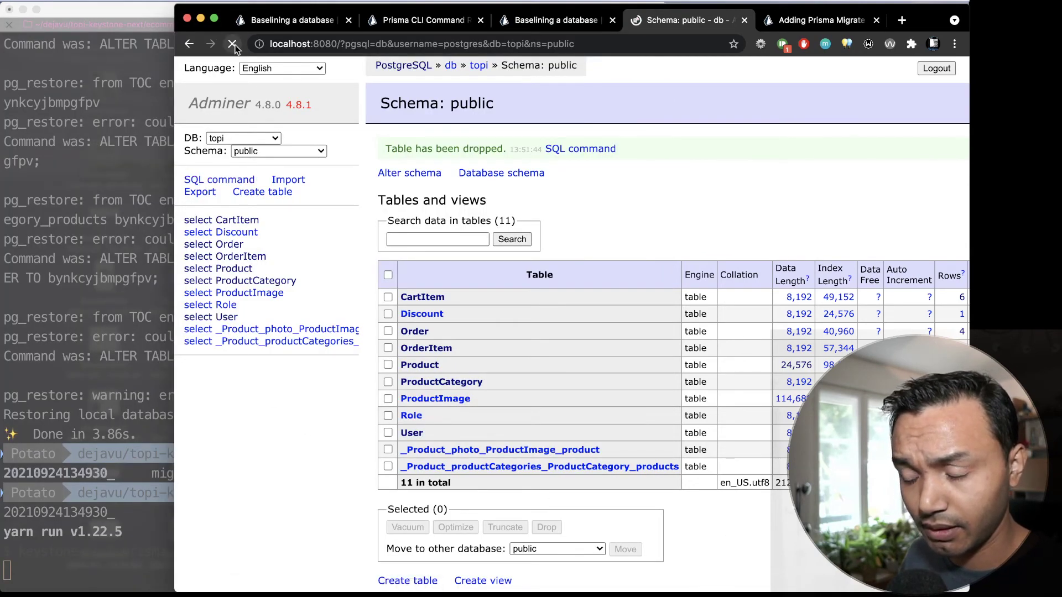
{"action": "left_click", "coordinate": [233, 43]}
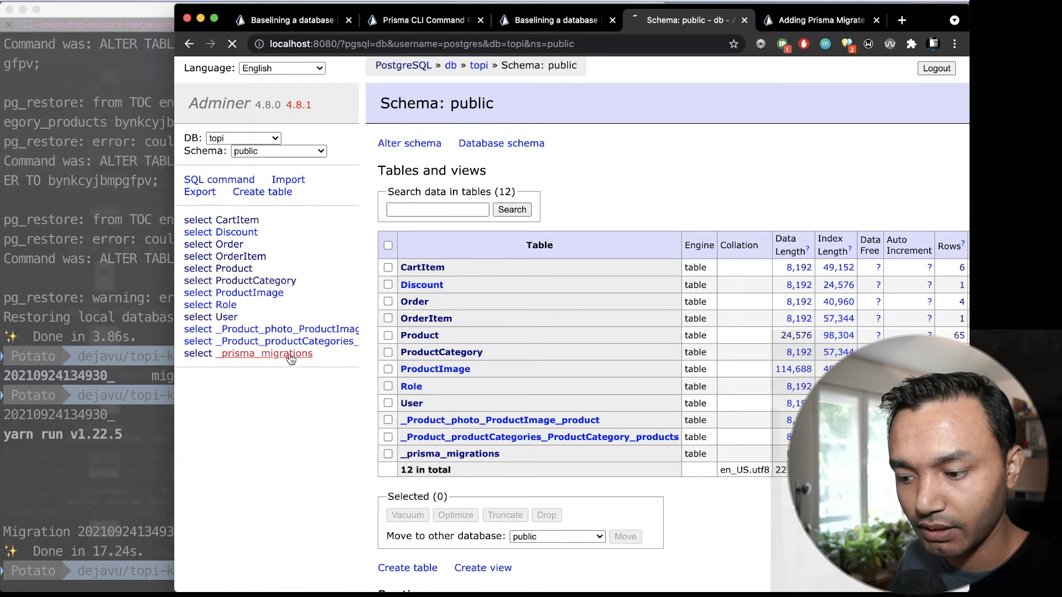
{"action": "left_click", "coordinate": [264, 353]}
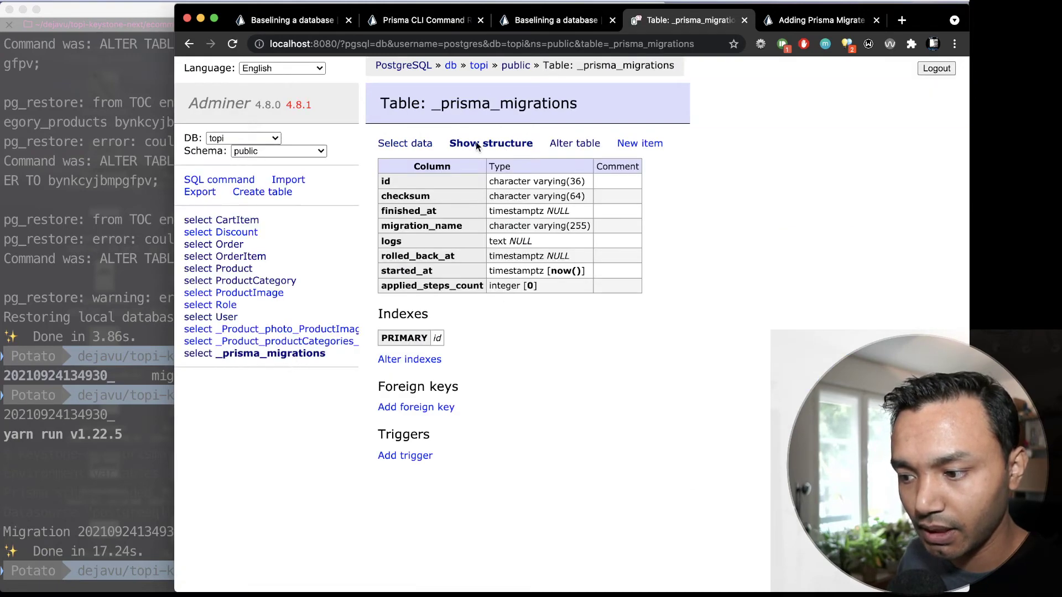
{"action": "left_click", "coordinate": [405, 142]}
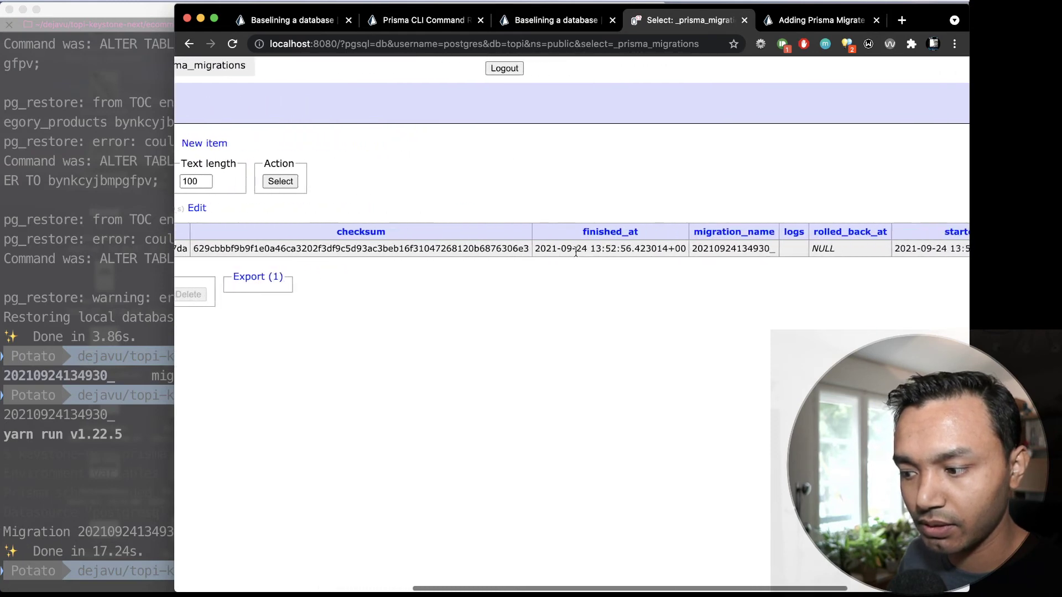
{"action": "scroll", "scroll_direction": "left", "scroll_amount": 3}
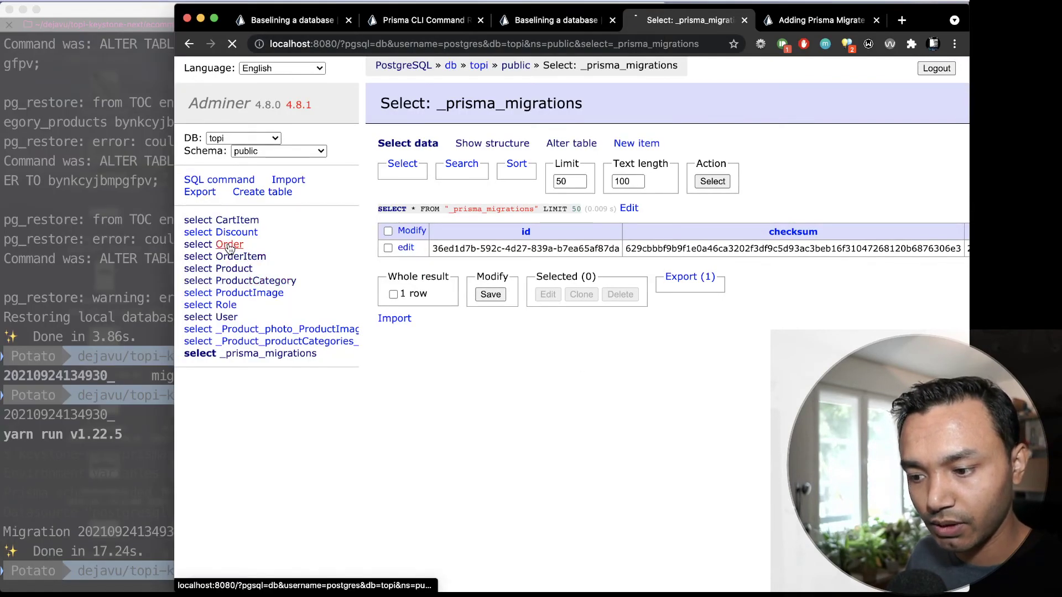
Check the four restored Order rows, then return to _prisma_migrations
{"action": "left_click", "coordinate": [231, 244]}
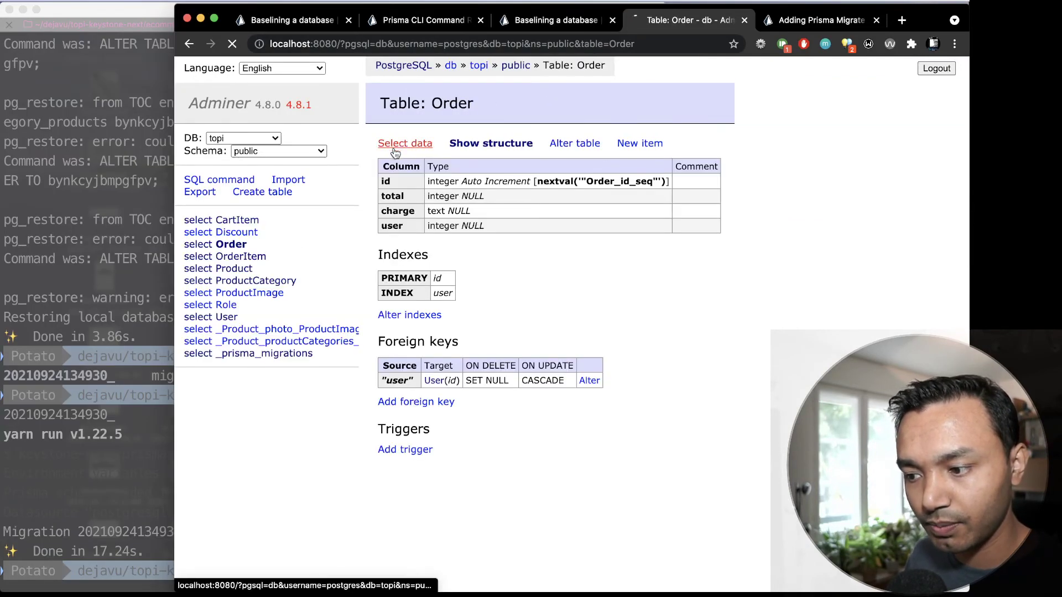
{"action": "left_click", "coordinate": [405, 143]}
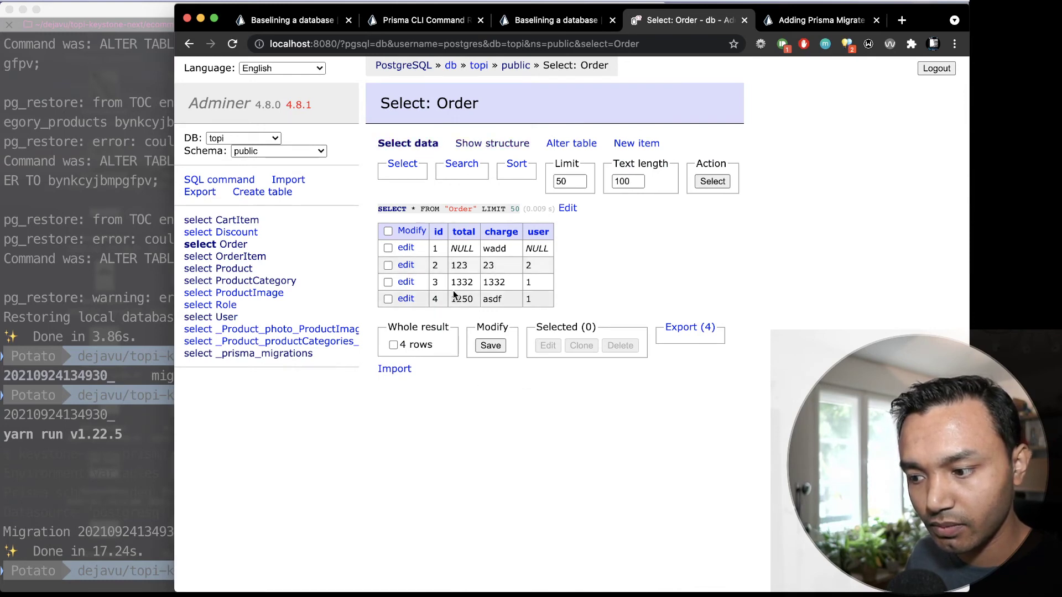
{"action": "mouse_move", "coordinate": [517, 299]}
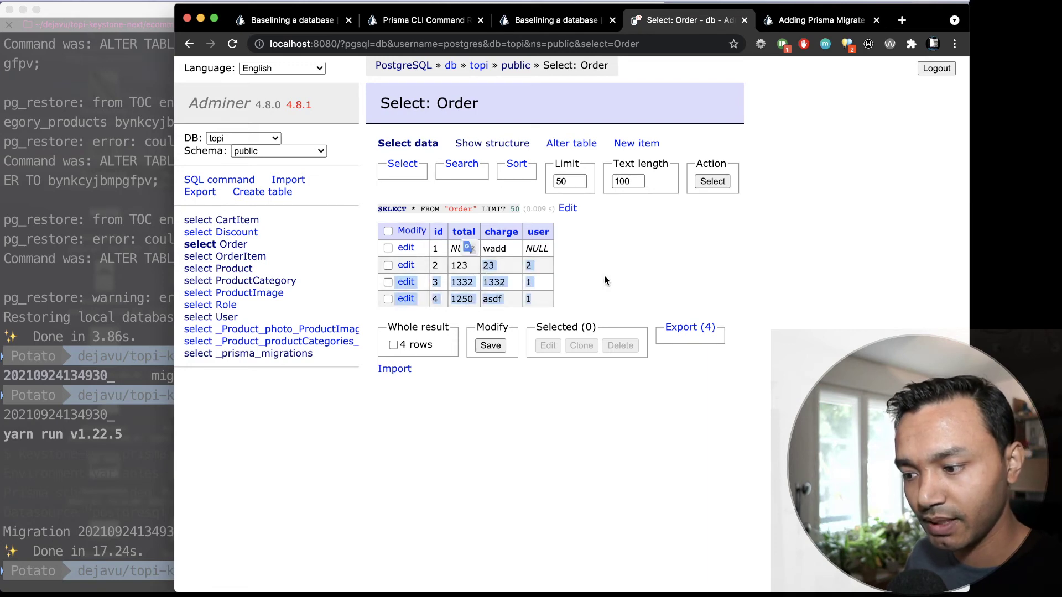
{"action": "mouse_move", "coordinate": [616, 269]}
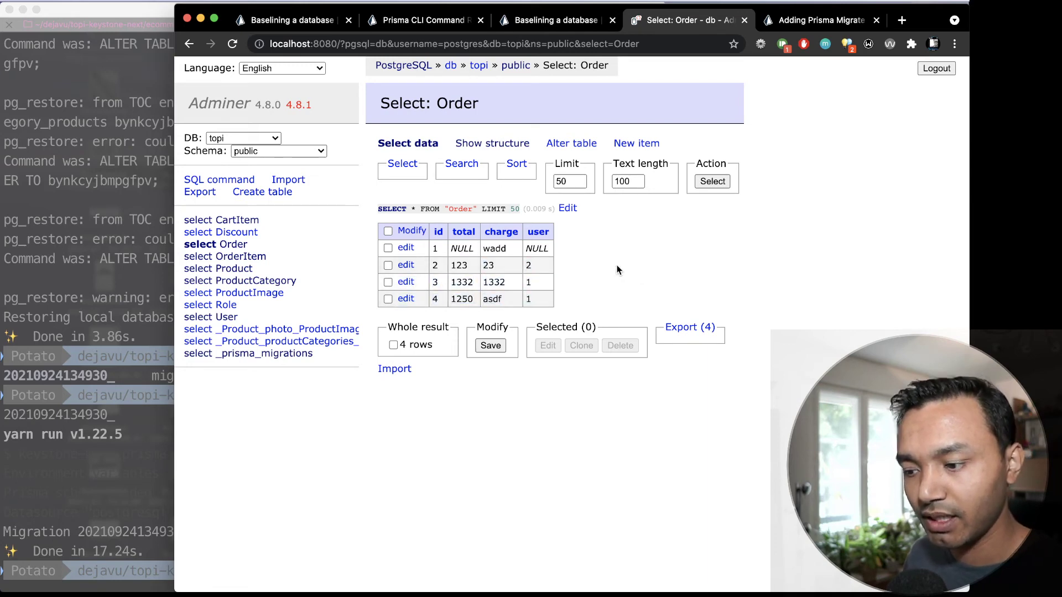
{"action": "mouse_move", "coordinate": [284, 292]}
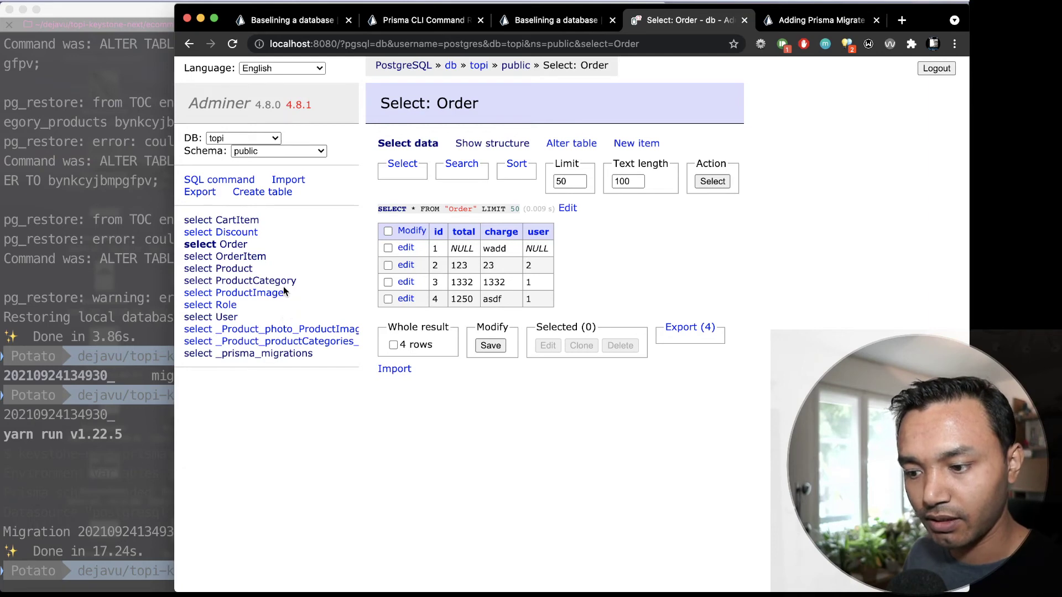
{"action": "mouse_move", "coordinate": [297, 364]}
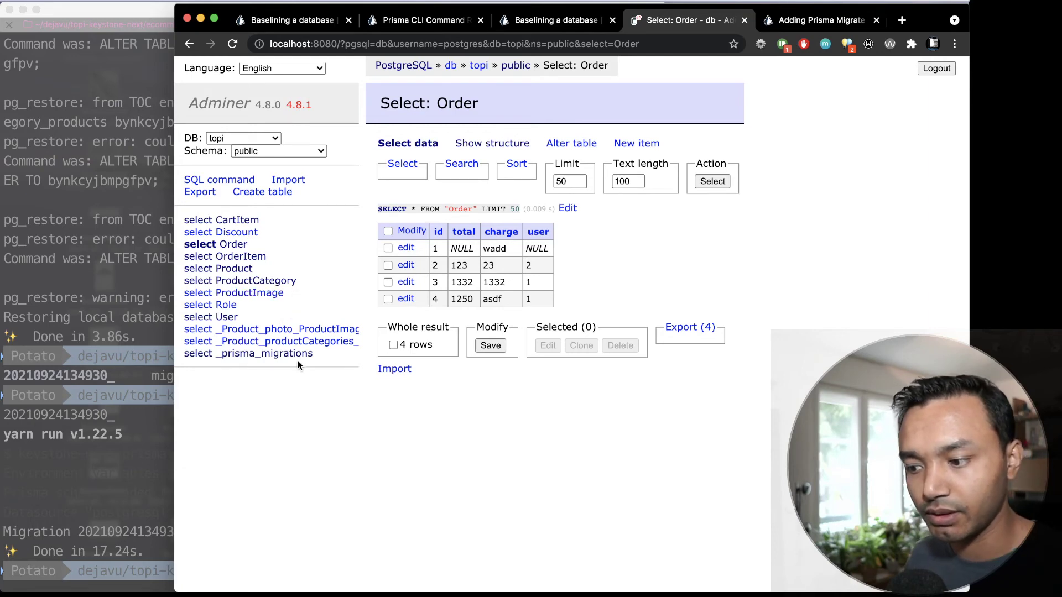
{"action": "left_click", "coordinate": [266, 353]}
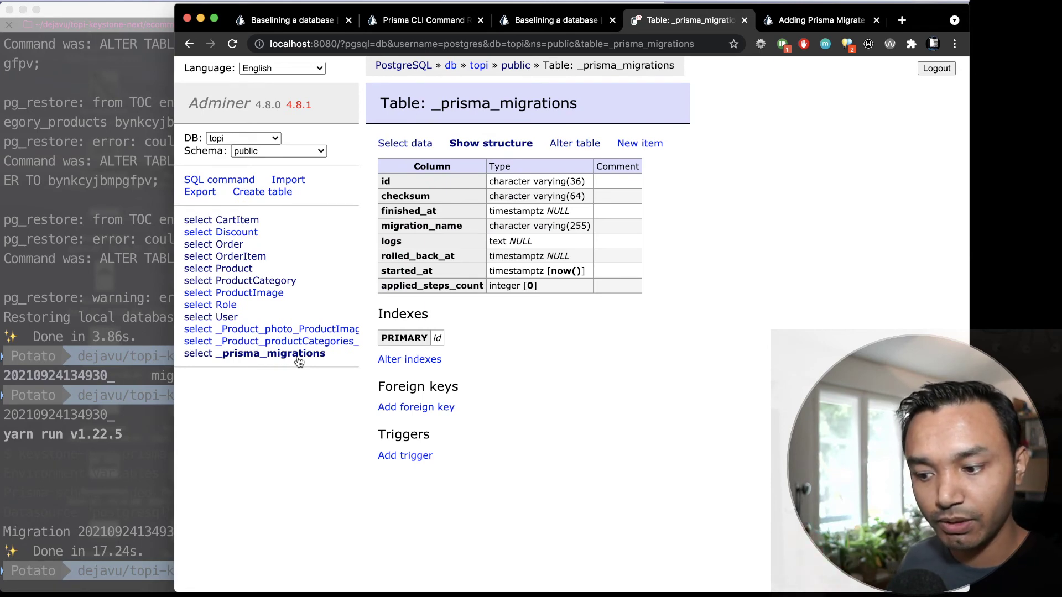
{"action": "mouse_move", "coordinate": [149, 452]}
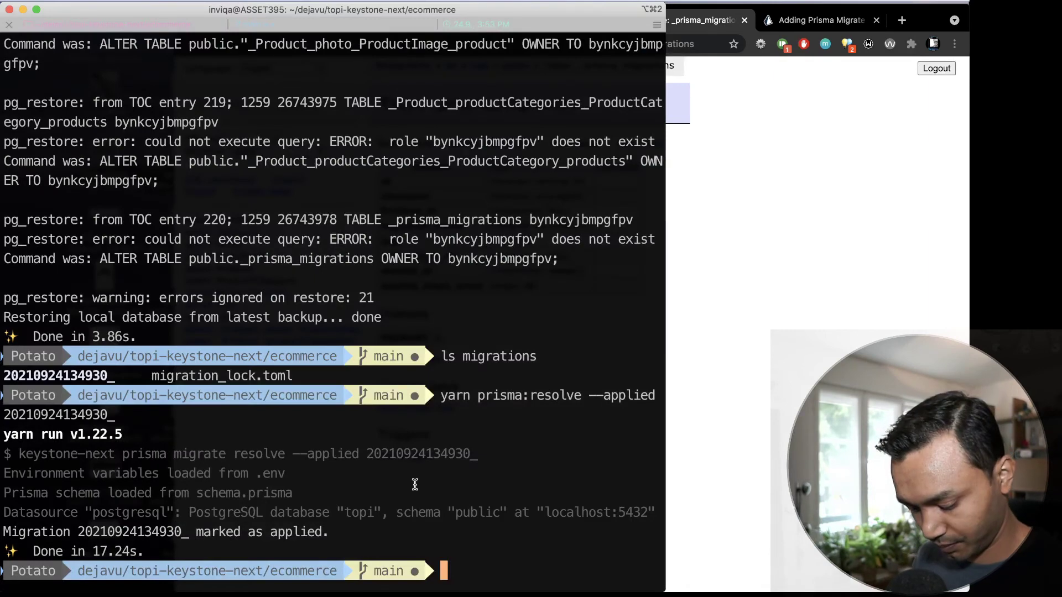
Recall and run yarn prisma:dev against the local topi database
{"action": "key", "text": "ctrl+r"}
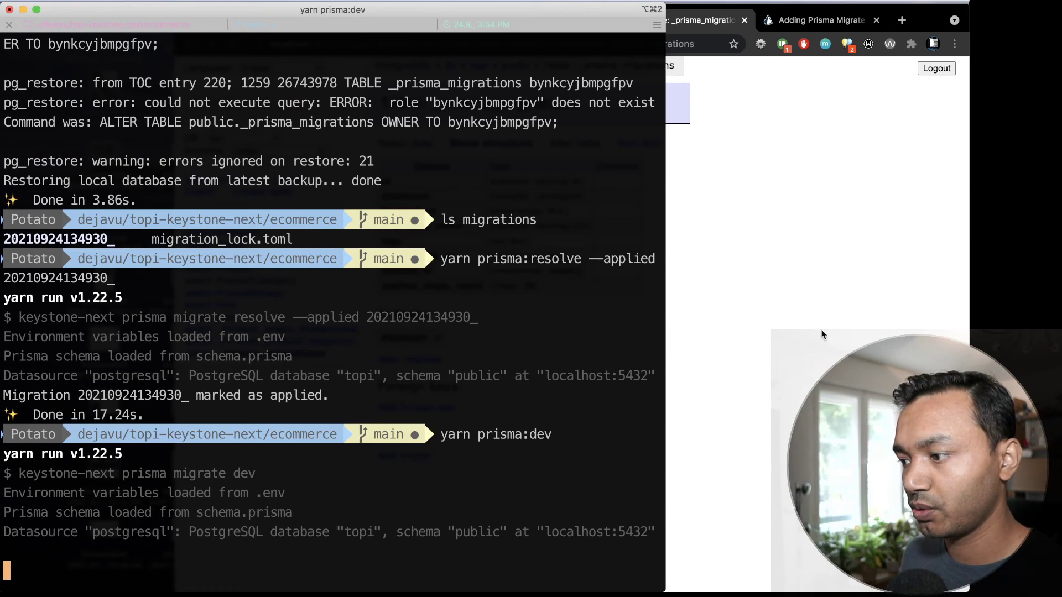
{"action": "mouse_move", "coordinate": [690, 136]}
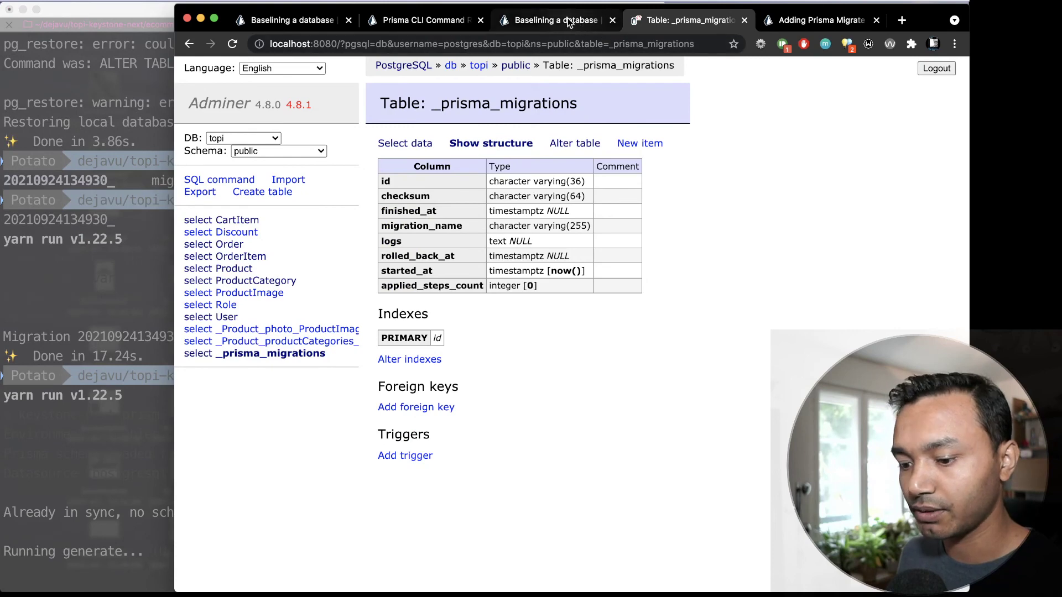
Switch to the Prisma 'Baselining a database' guide to review the migrate resolve step
{"action": "left_click", "coordinate": [555, 20]}
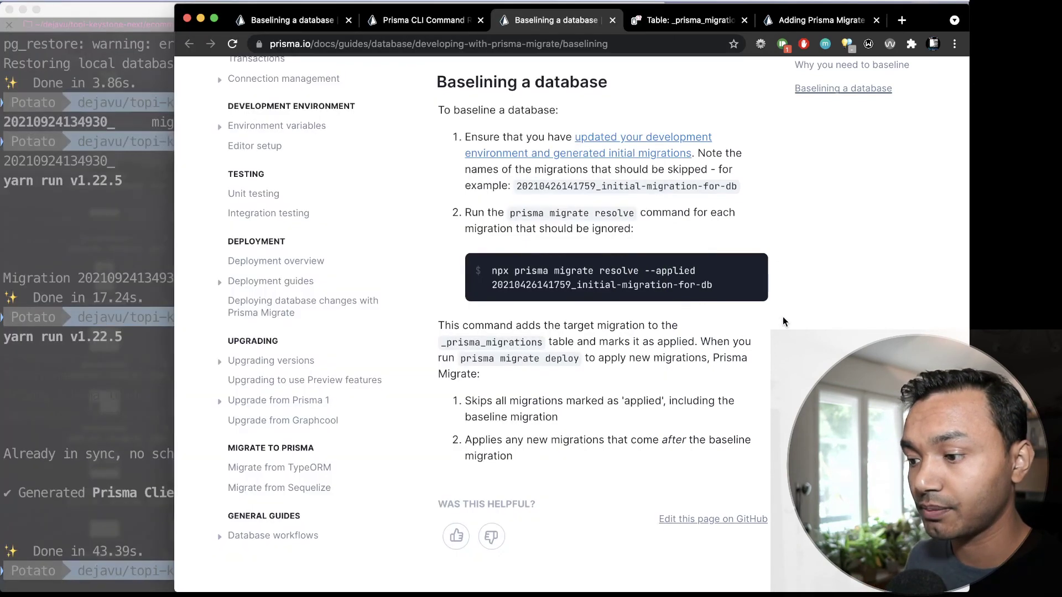
{"action": "mouse_move", "coordinate": [715, 264]}
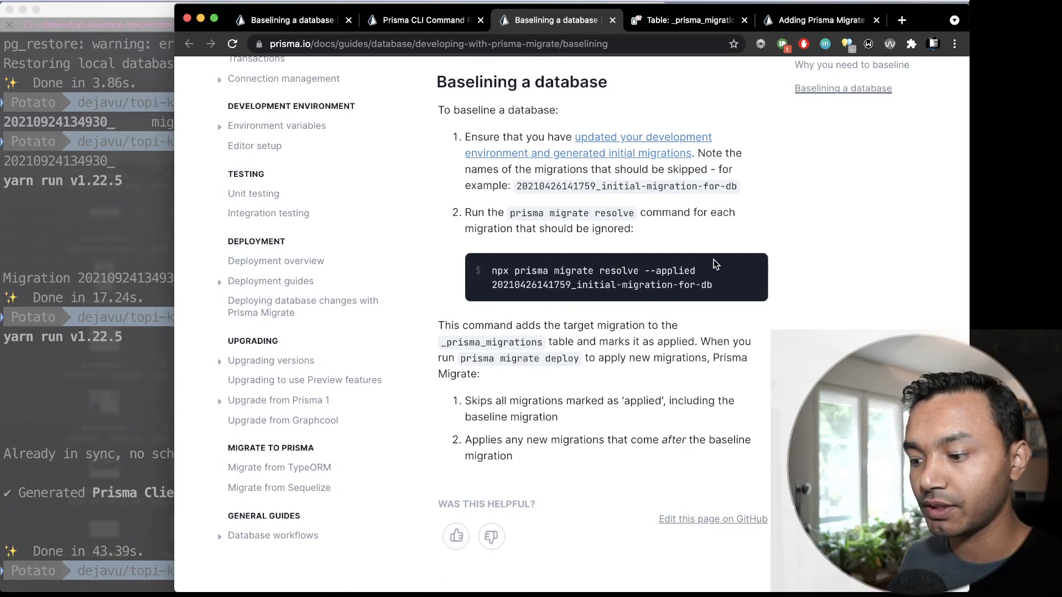
{"action": "mouse_move", "coordinate": [843, 263]}
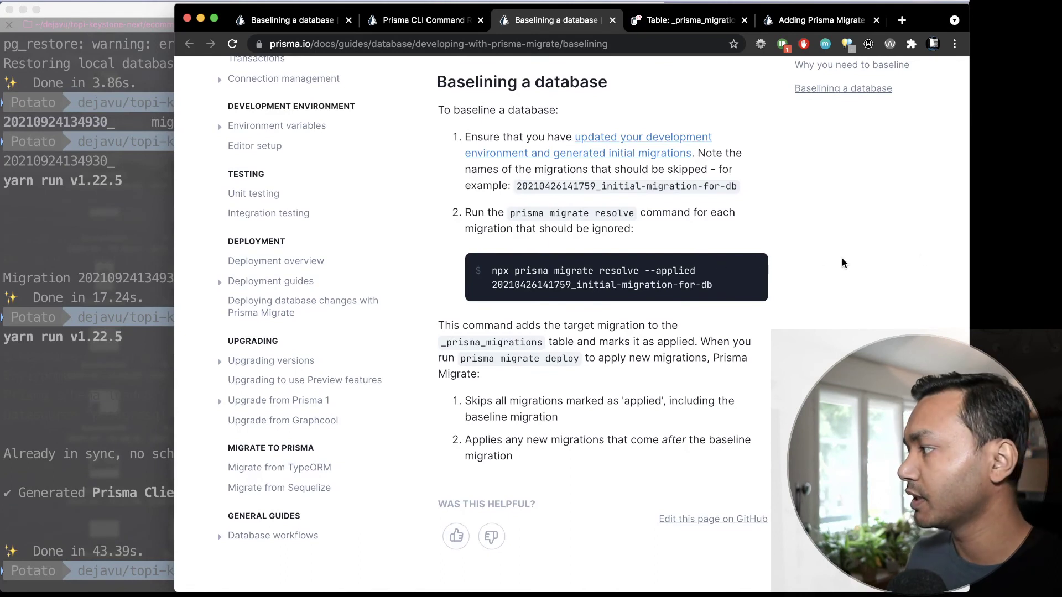
{"action": "mouse_move", "coordinate": [868, 286]}
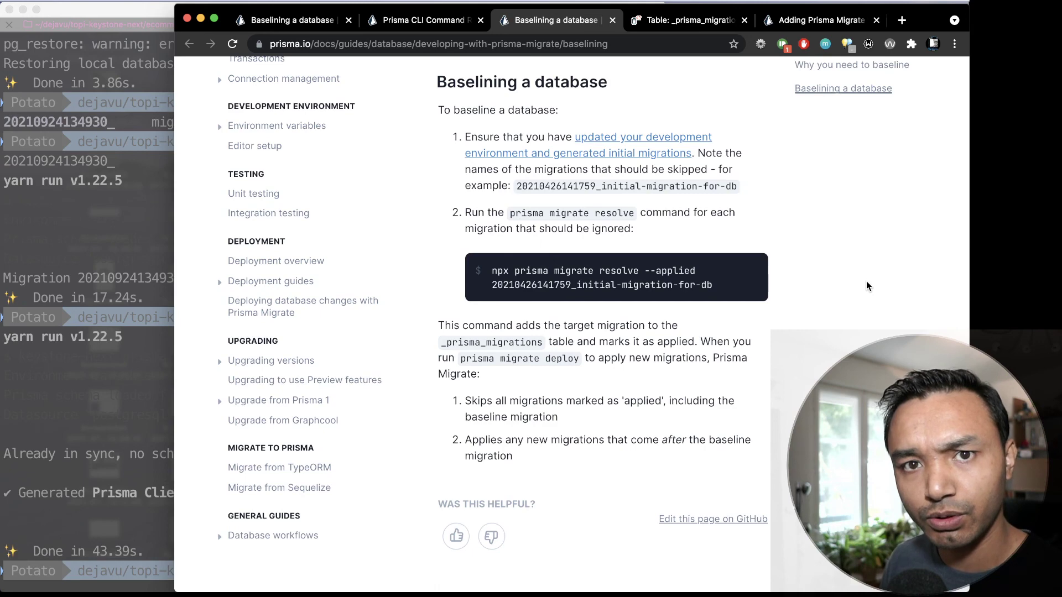
{"action": "mouse_move", "coordinate": [815, 214]}
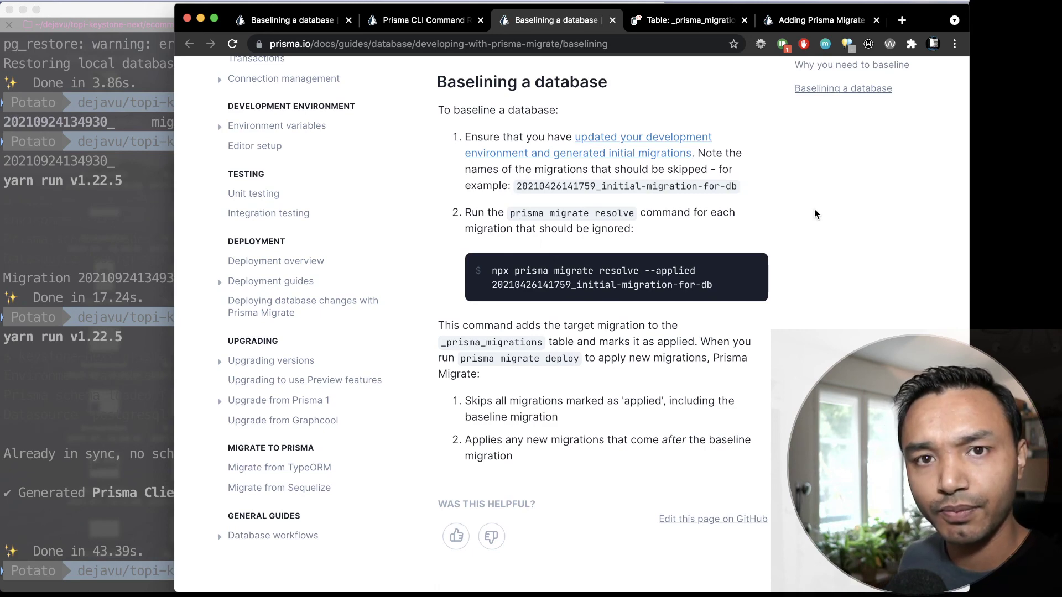